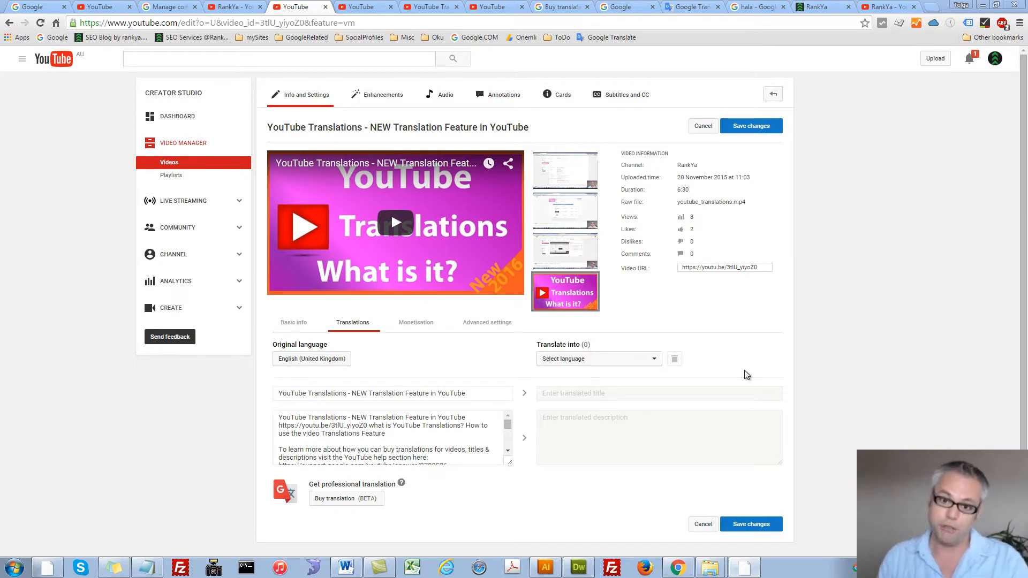
{"action": "mouse_move", "coordinate": [744, 383]}
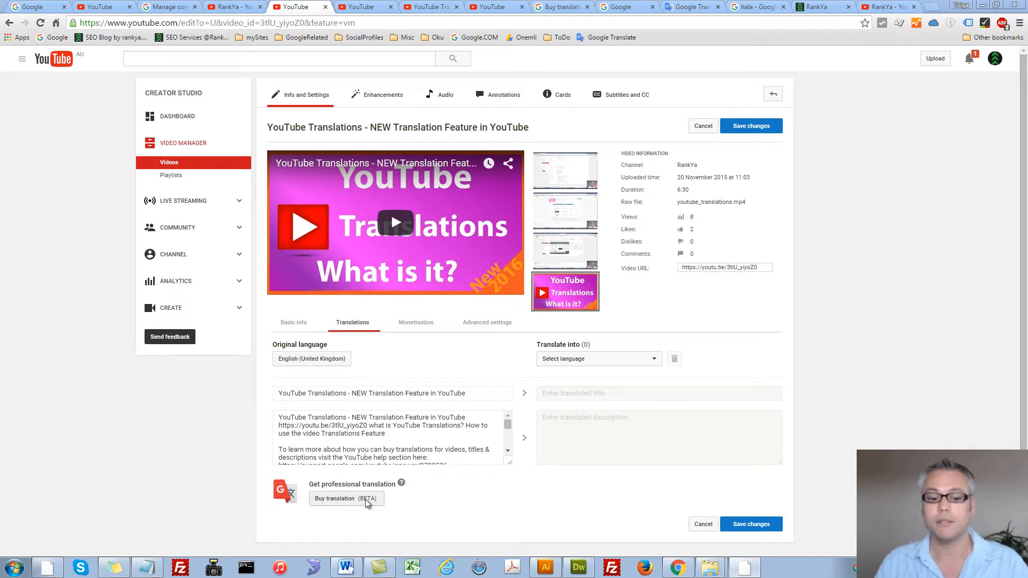
{"action": "mouse_move", "coordinate": [393, 502]}
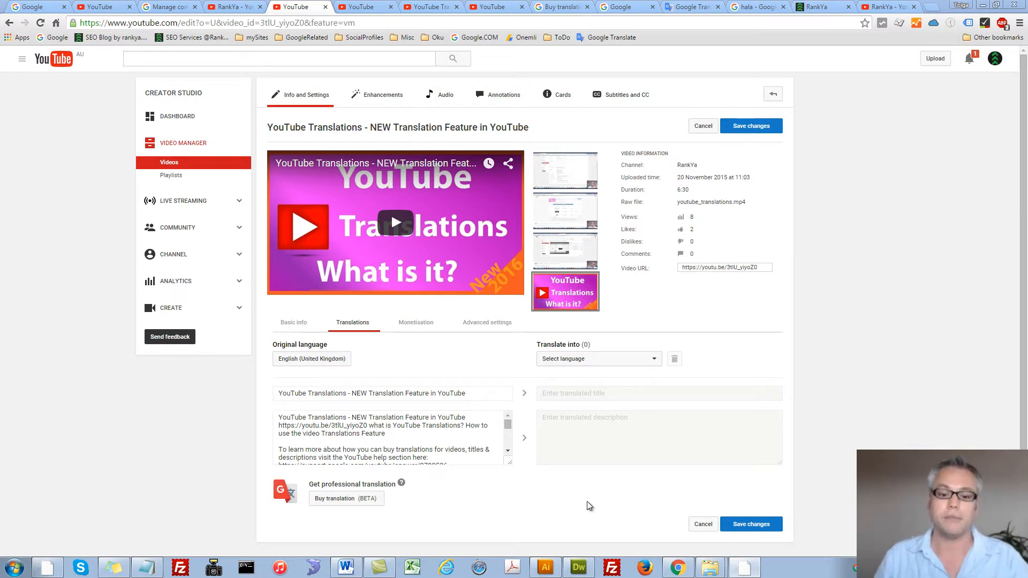
{"action": "mouse_move", "coordinate": [625, 94]}
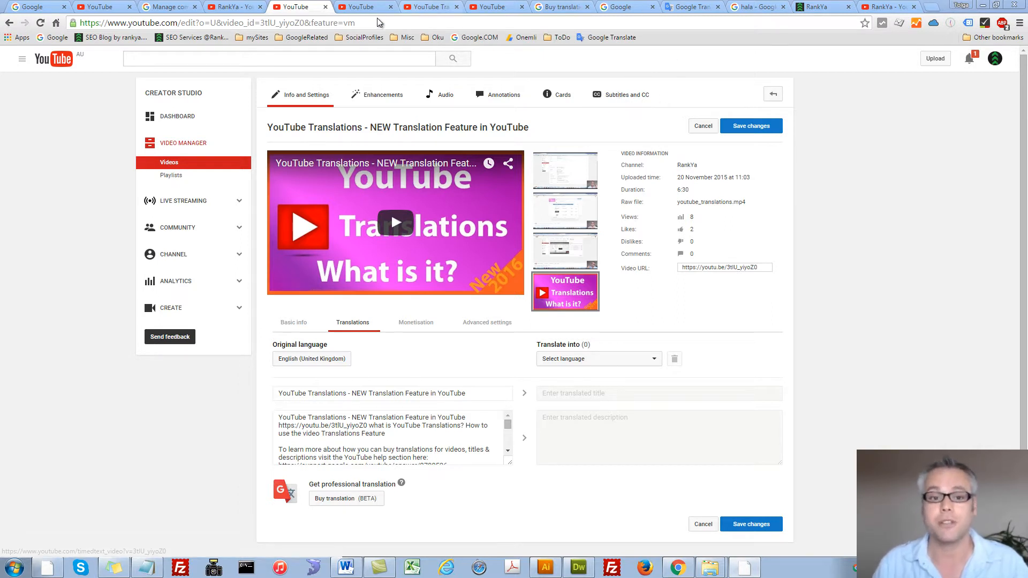
Step: Check the video's addable subtitle languages and turn on automatic English captions in the preview
{"action": "left_click", "coordinate": [626, 94]}
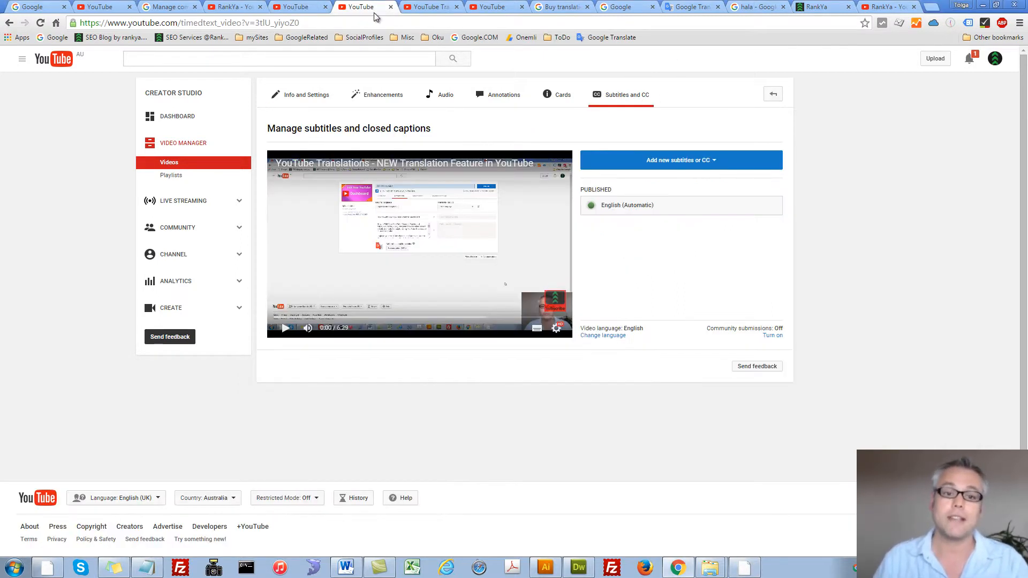
{"action": "mouse_move", "coordinate": [648, 258]}
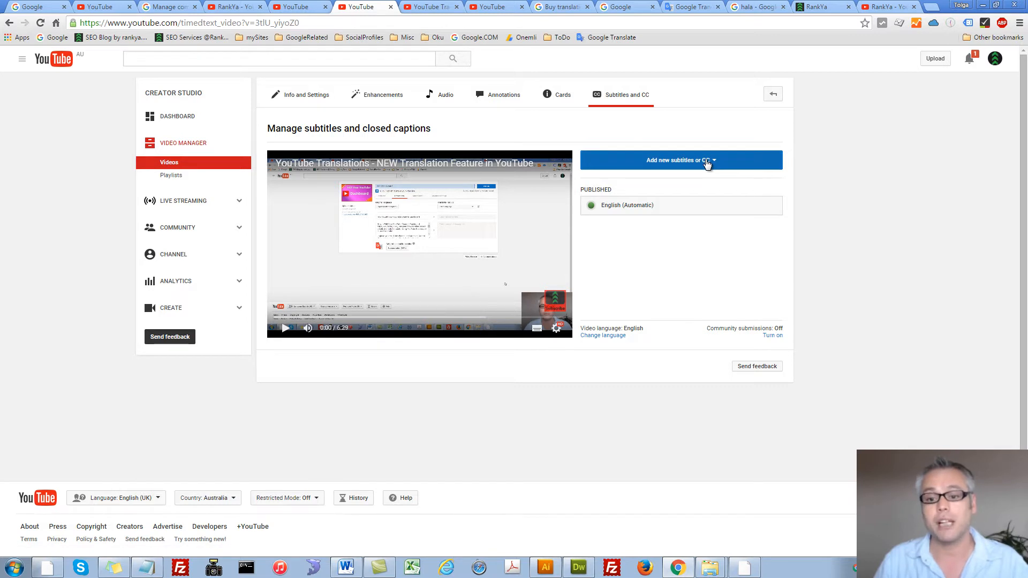
{"action": "left_click", "coordinate": [680, 160]}
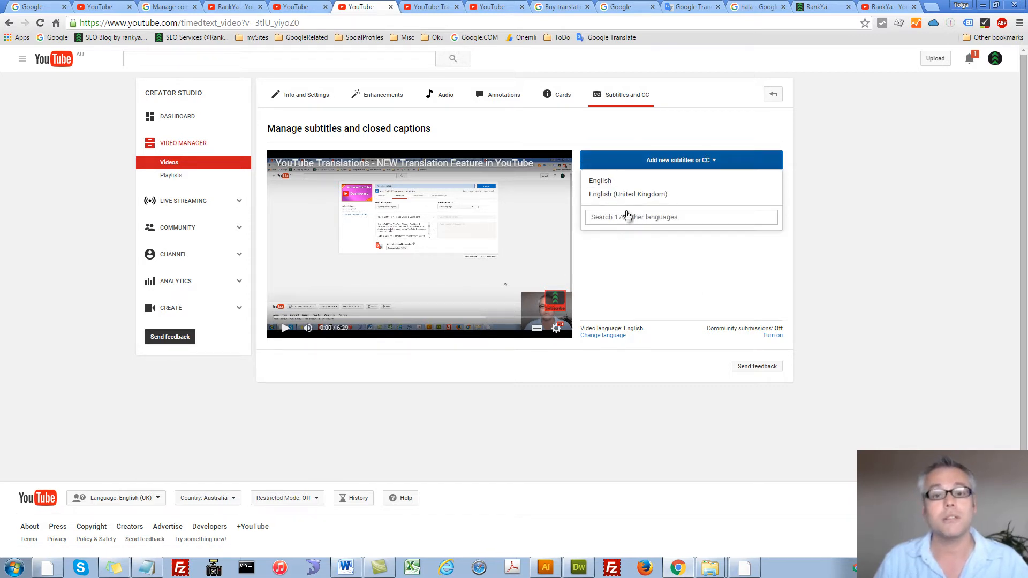
{"action": "left_click", "coordinate": [555, 328]}
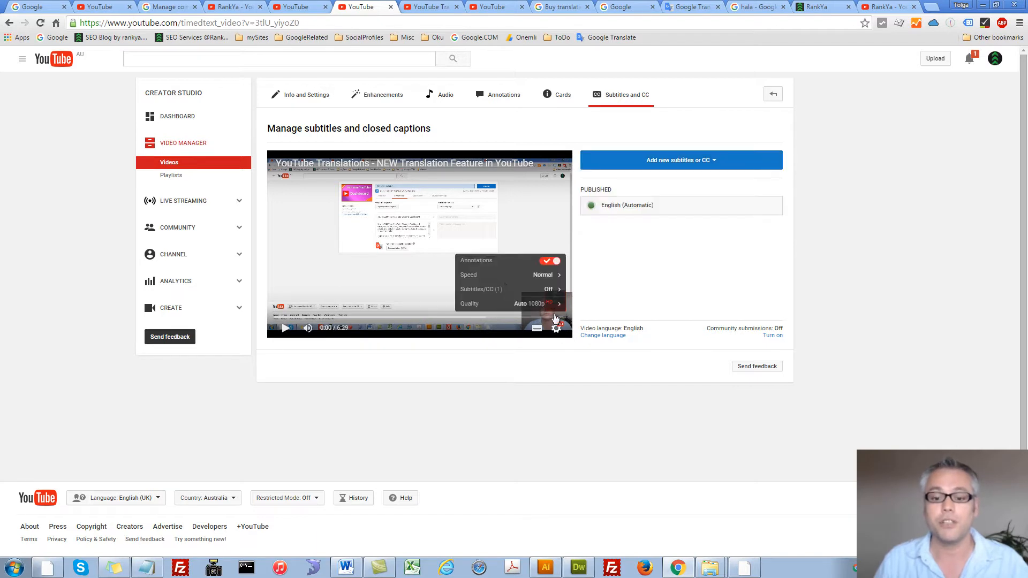
{"action": "mouse_move", "coordinate": [496, 292]}
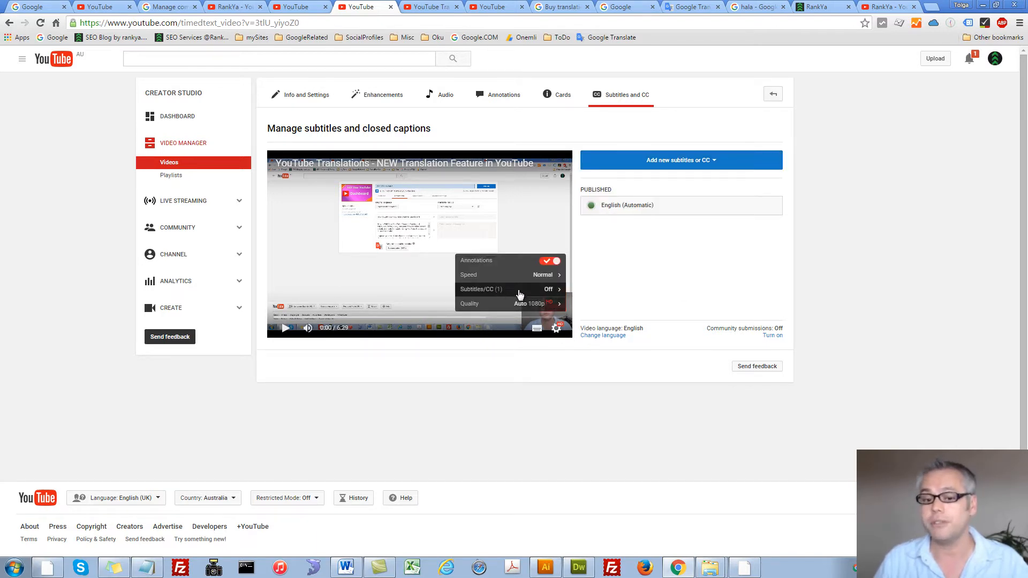
{"action": "mouse_move", "coordinate": [494, 292]}
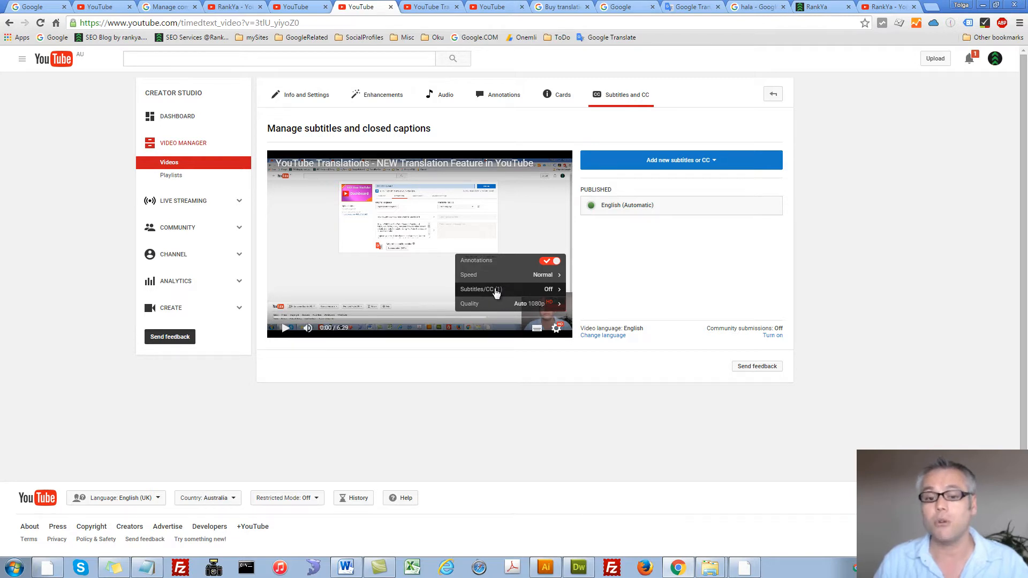
{"action": "left_click", "coordinate": [480, 289]}
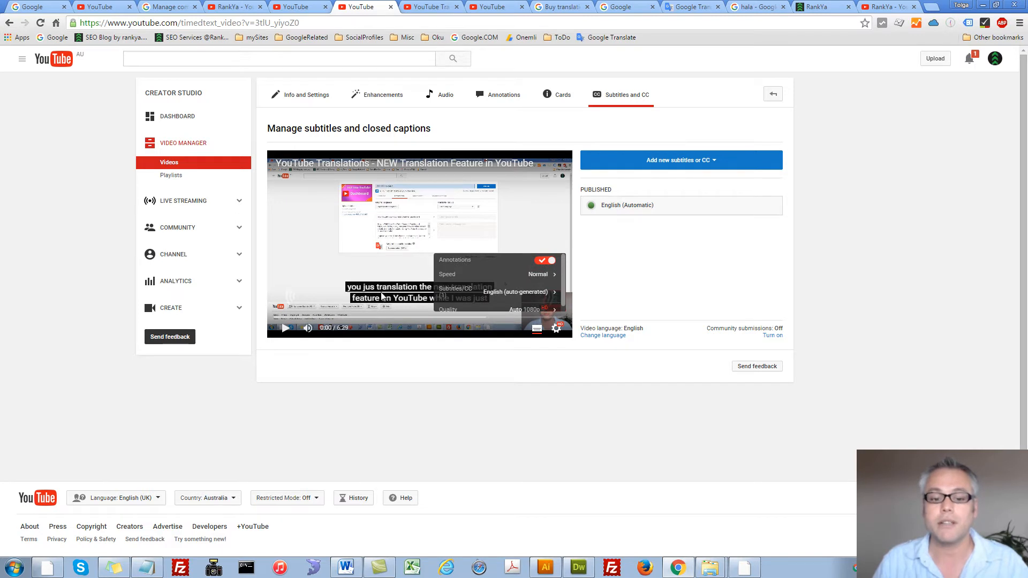
{"action": "mouse_move", "coordinate": [394, 295]}
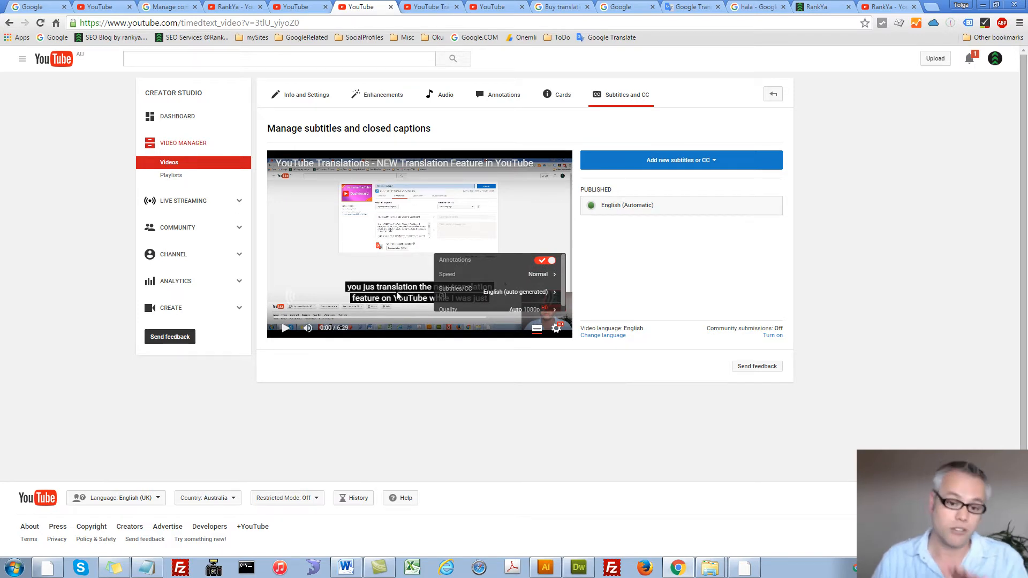
{"action": "mouse_move", "coordinate": [693, 264]}
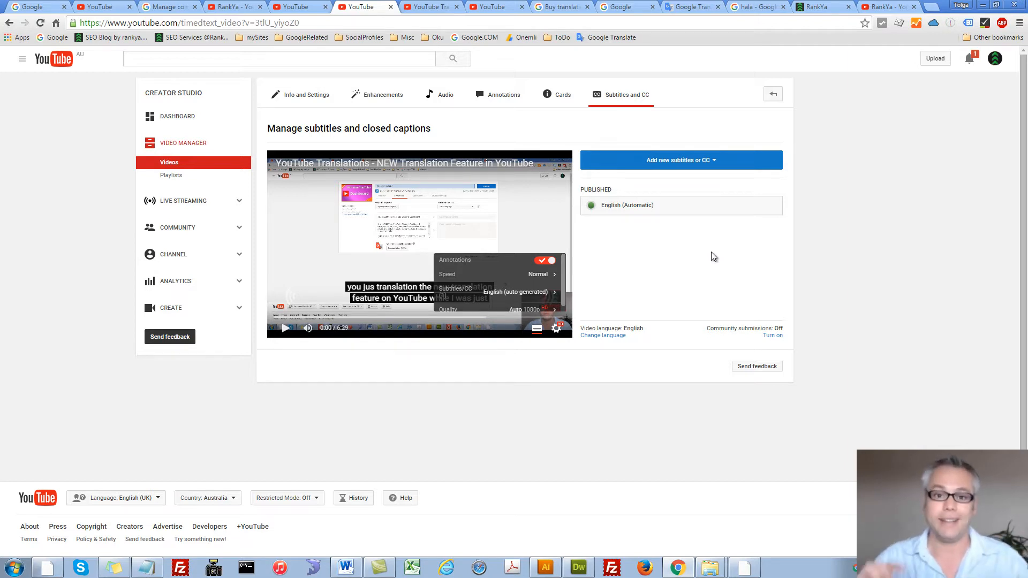
{"action": "mouse_move", "coordinate": [713, 257]}
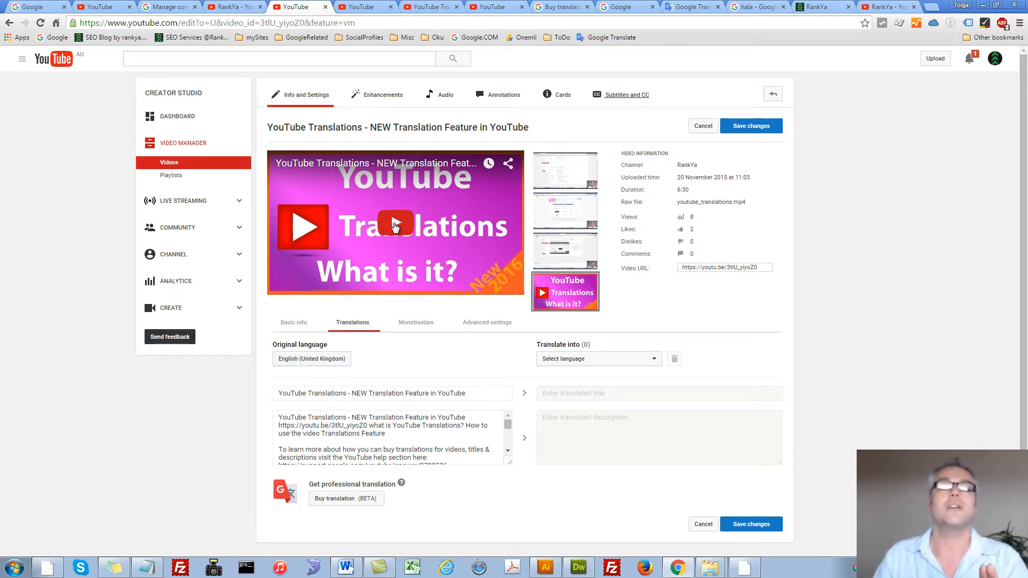
{"action": "mouse_move", "coordinate": [410, 275]}
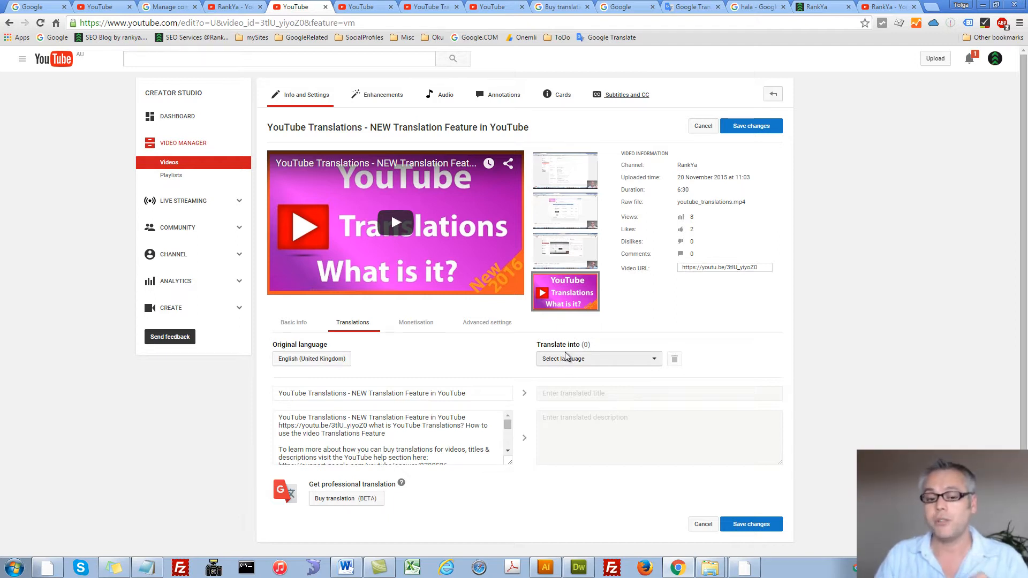
Step: Bring up the Translations tab's target-language list, which shows no translations yet
{"action": "triple_click", "coordinate": [371, 392]}
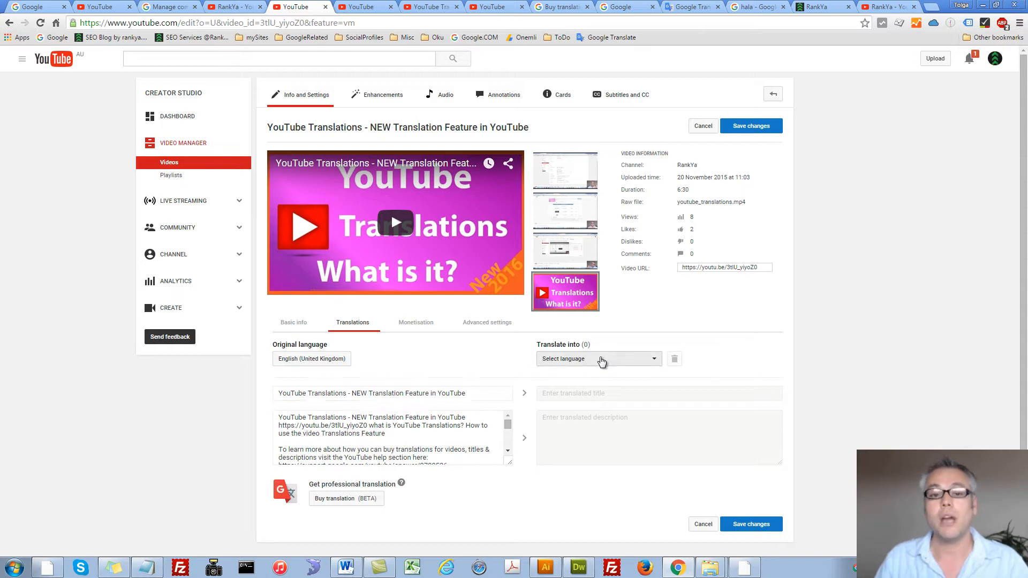
{"action": "left_click", "coordinate": [598, 359]}
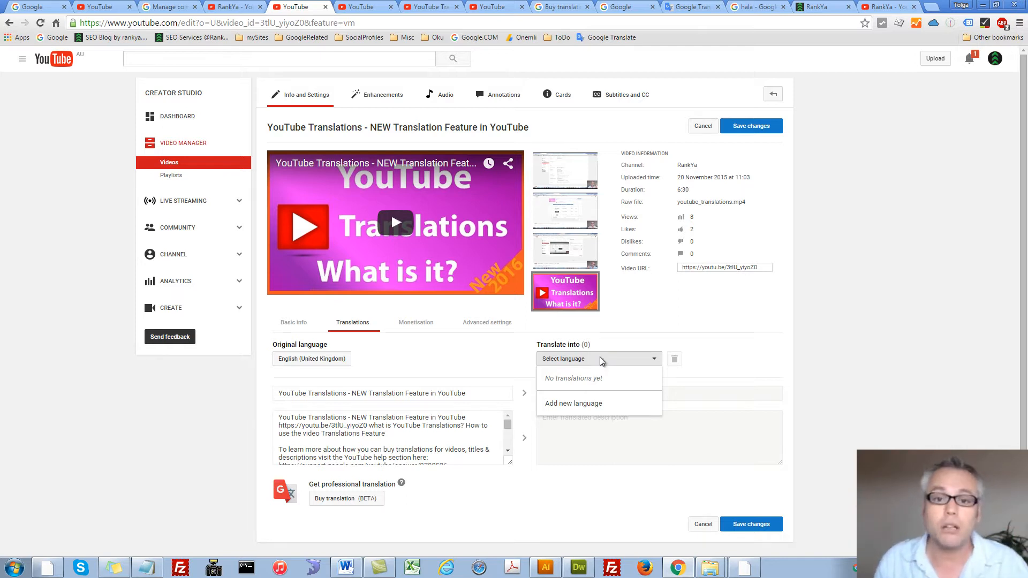
{"action": "left_click", "coordinate": [626, 94]}
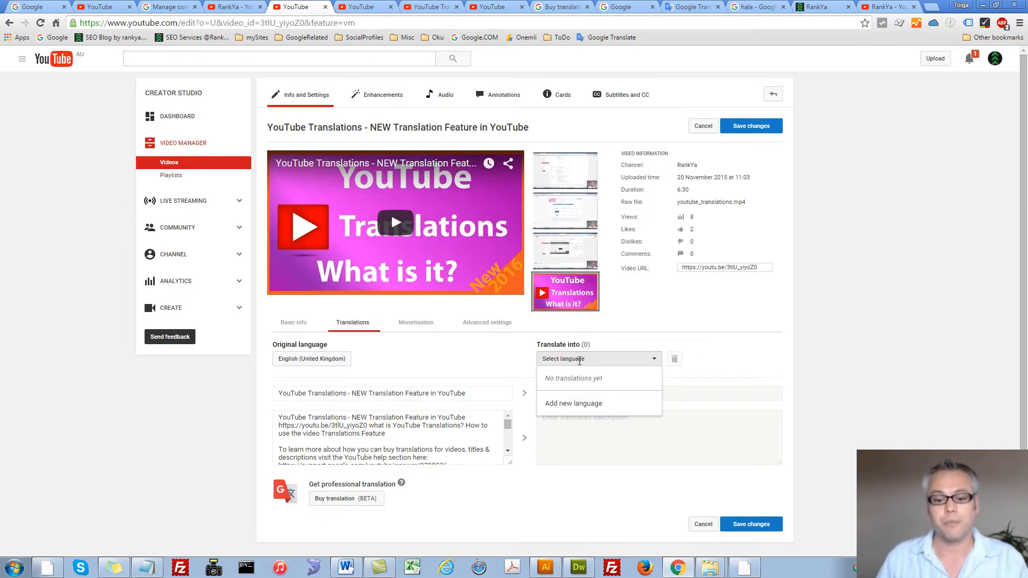
{"action": "mouse_move", "coordinate": [569, 386]}
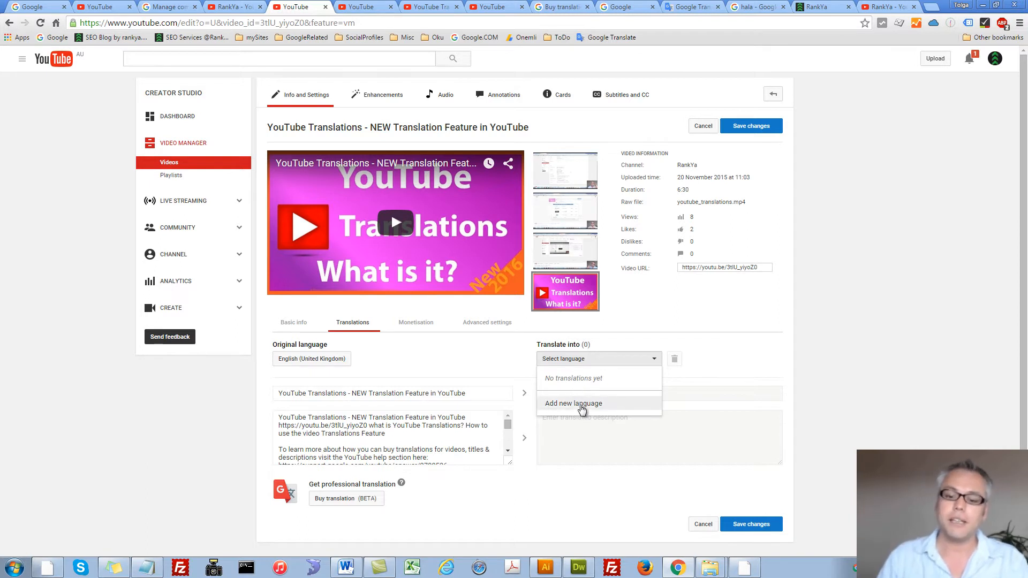
Step: Add Turkish as a new translation language by searching 'Turk' in the language list
{"action": "left_click", "coordinate": [573, 403]}
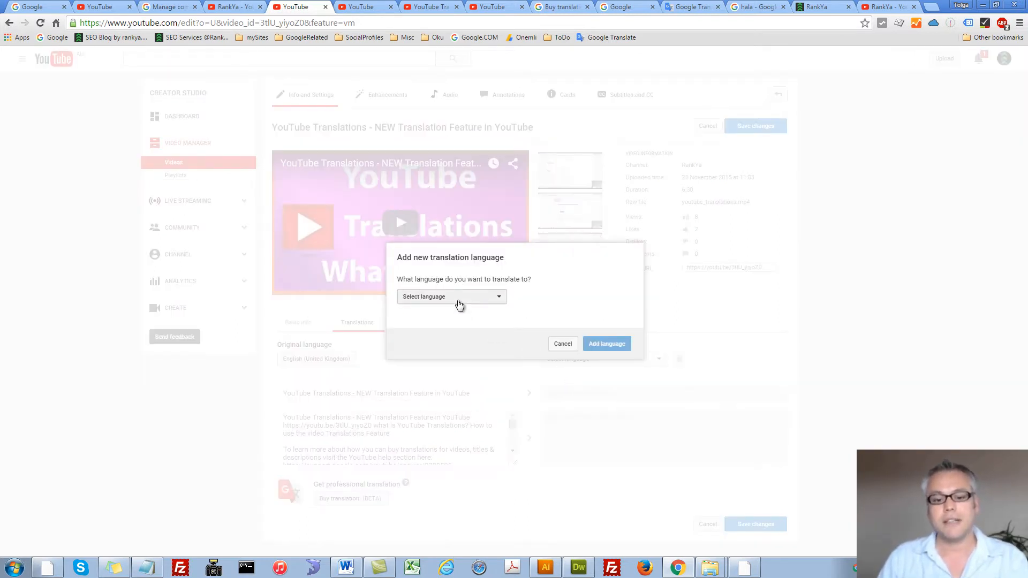
{"action": "left_click", "coordinate": [450, 296]}
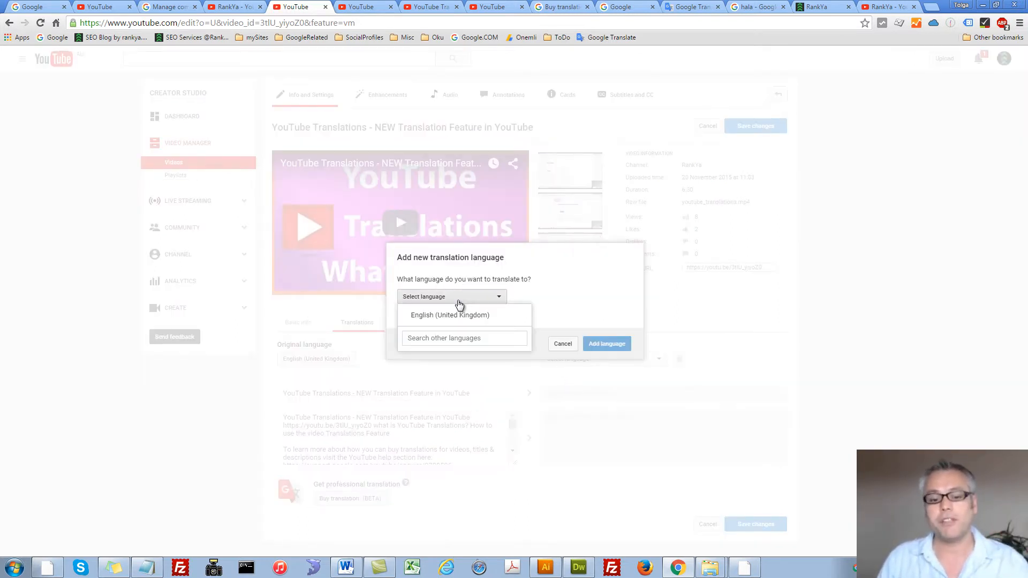
{"action": "left_click", "coordinate": [464, 338]}
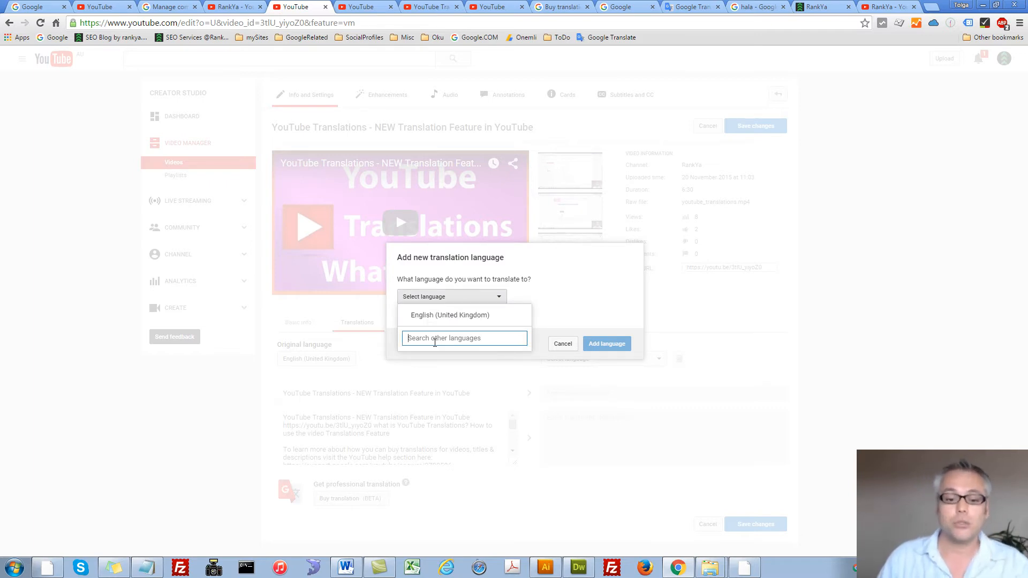
{"action": "type", "text": "Turk"}
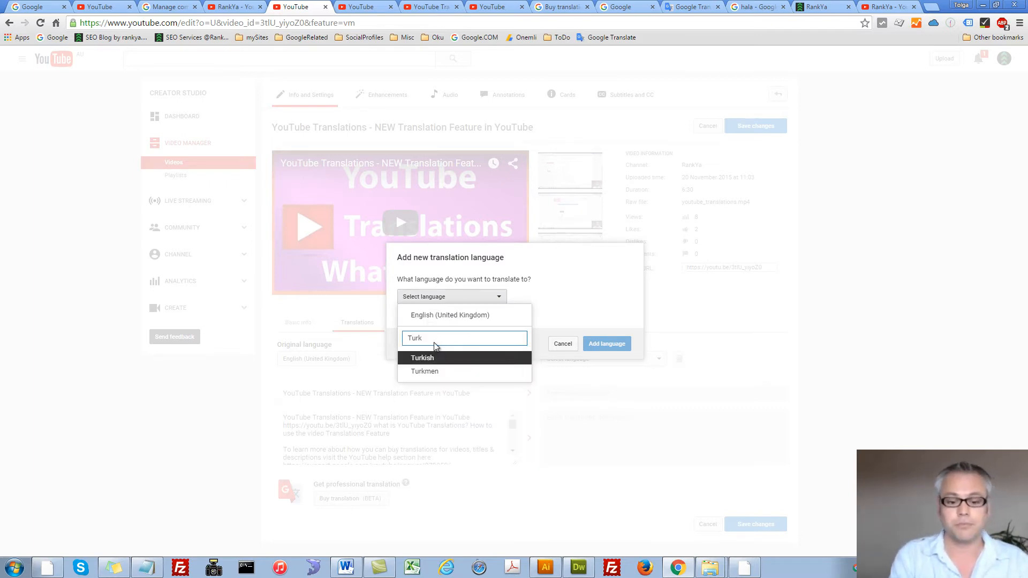
{"action": "left_click", "coordinate": [423, 358]}
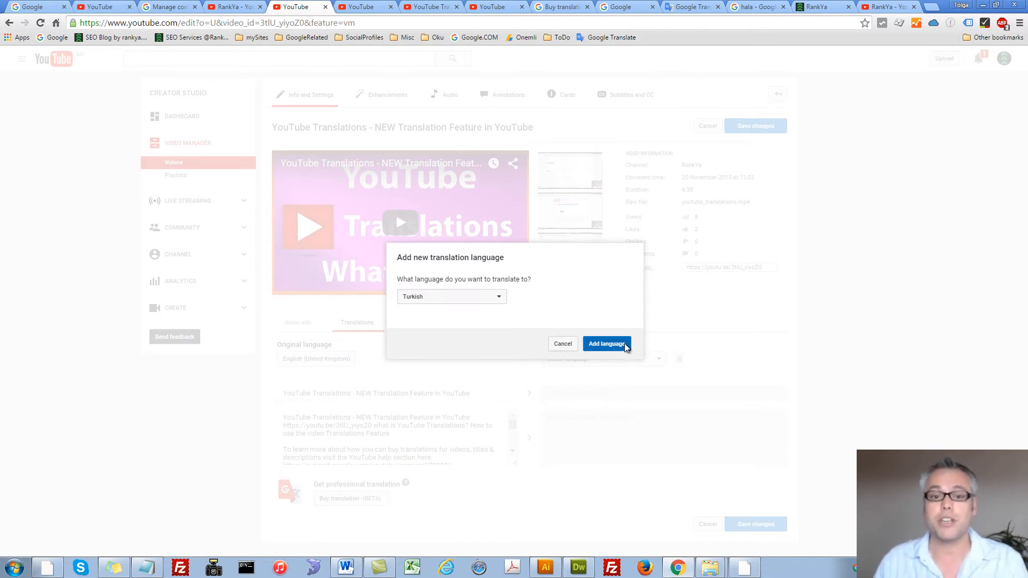
{"action": "left_click", "coordinate": [606, 344]}
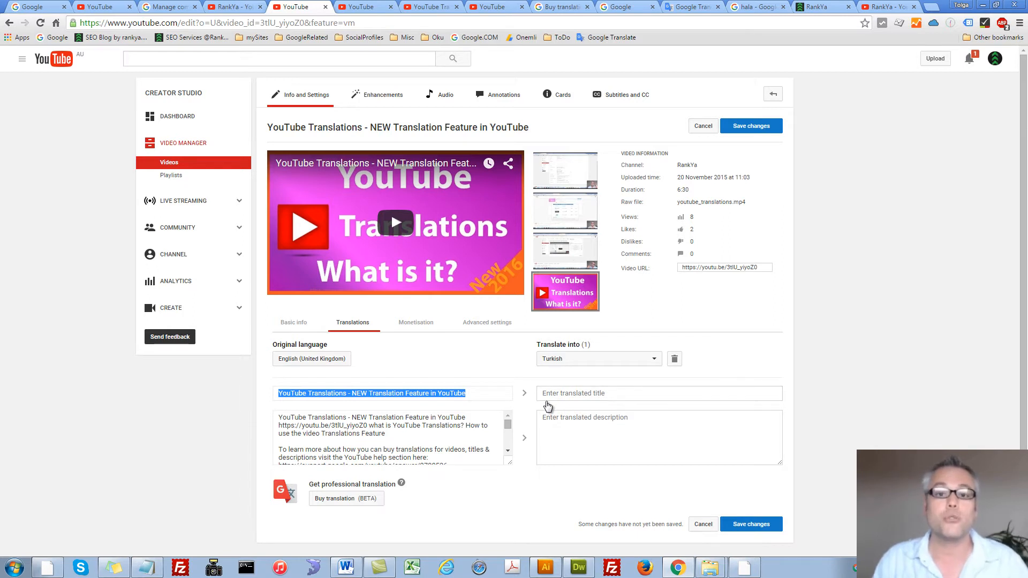
{"action": "mouse_move", "coordinate": [584, 362]}
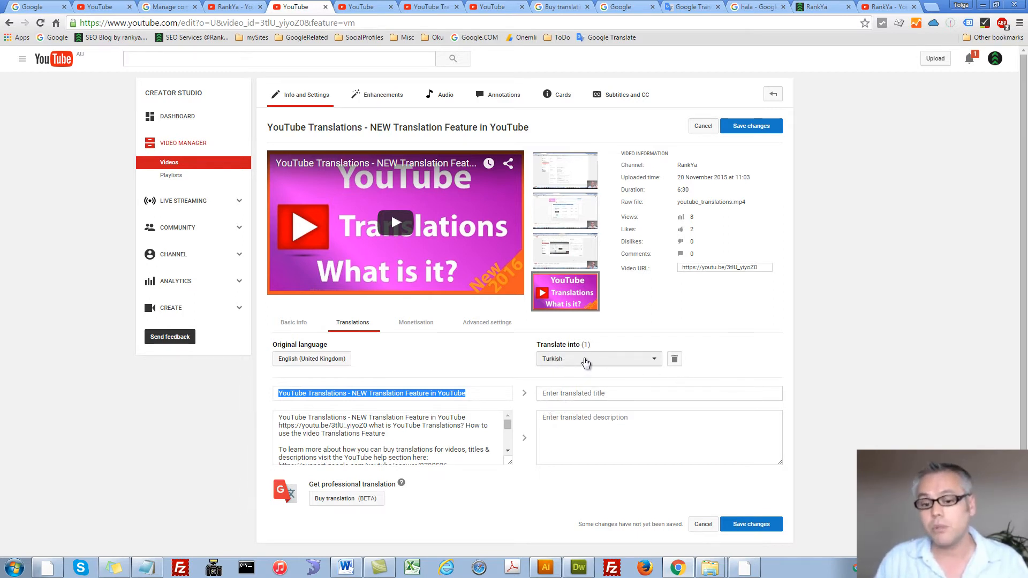
{"action": "mouse_move", "coordinate": [598, 360]}
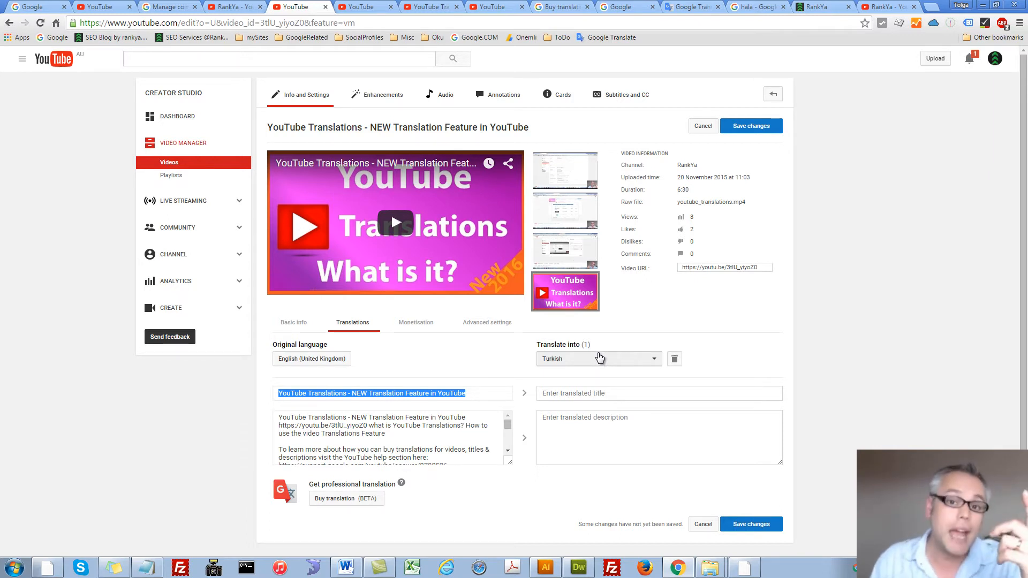
{"action": "mouse_move", "coordinate": [674, 359]}
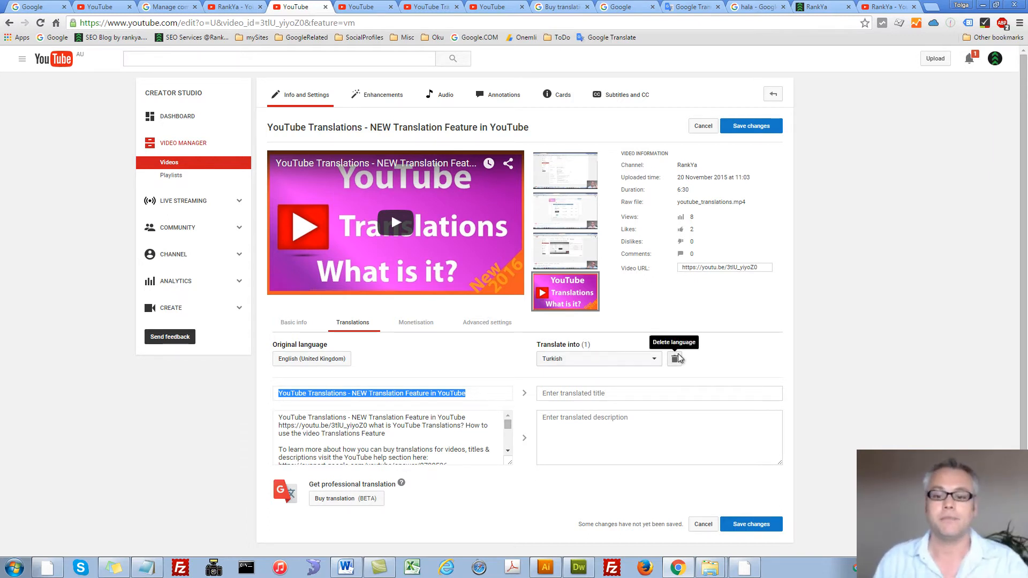
{"action": "mouse_move", "coordinate": [713, 346]}
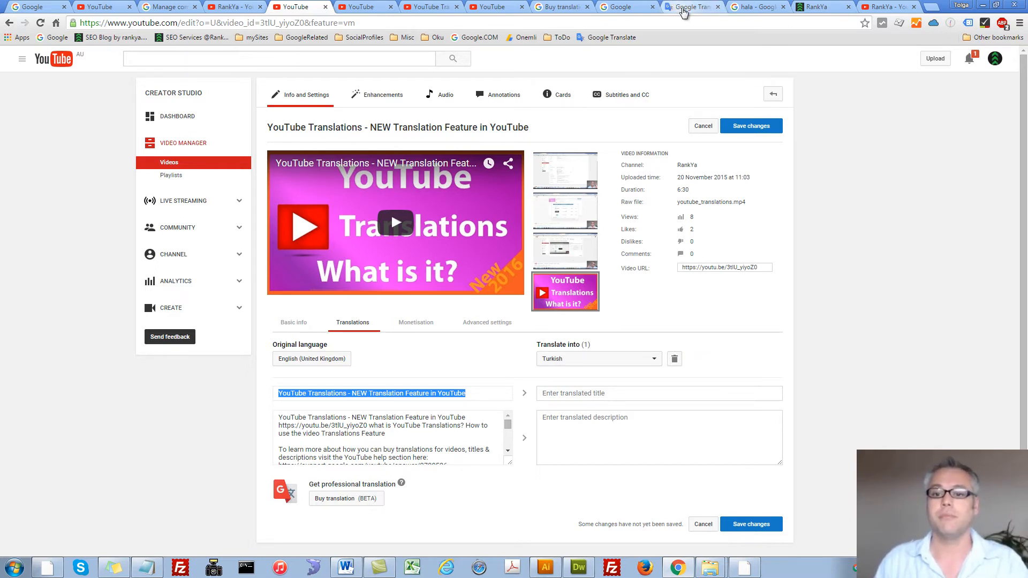
Step: Translate 'YouTube Translations - NEW Translation Feature in YouTube' into Turkish in Google Translate
{"action": "left_click", "coordinate": [692, 7]}
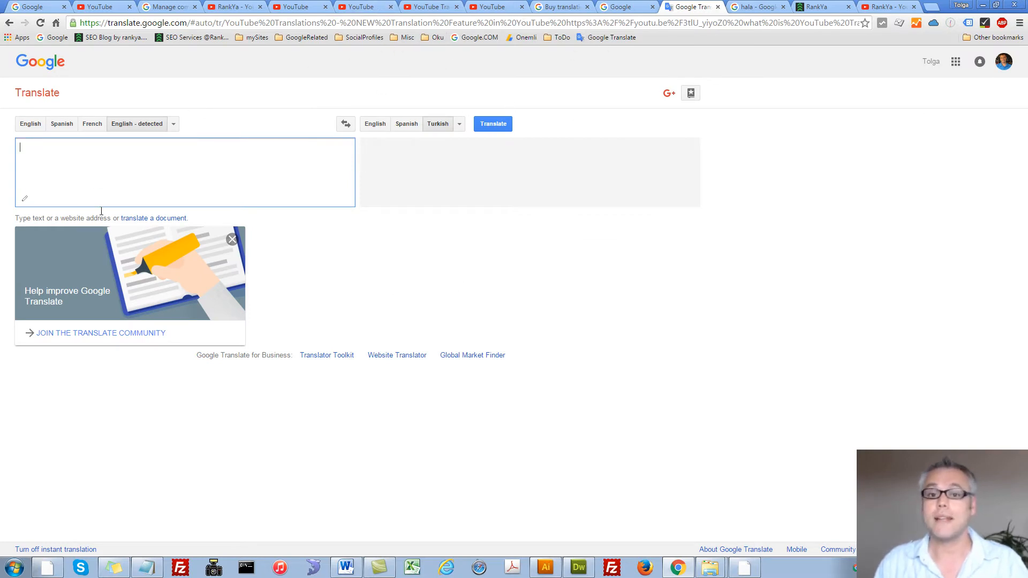
{"action": "type", "text": "YouTube Translations - NEW Translation Feature in YouTube"}
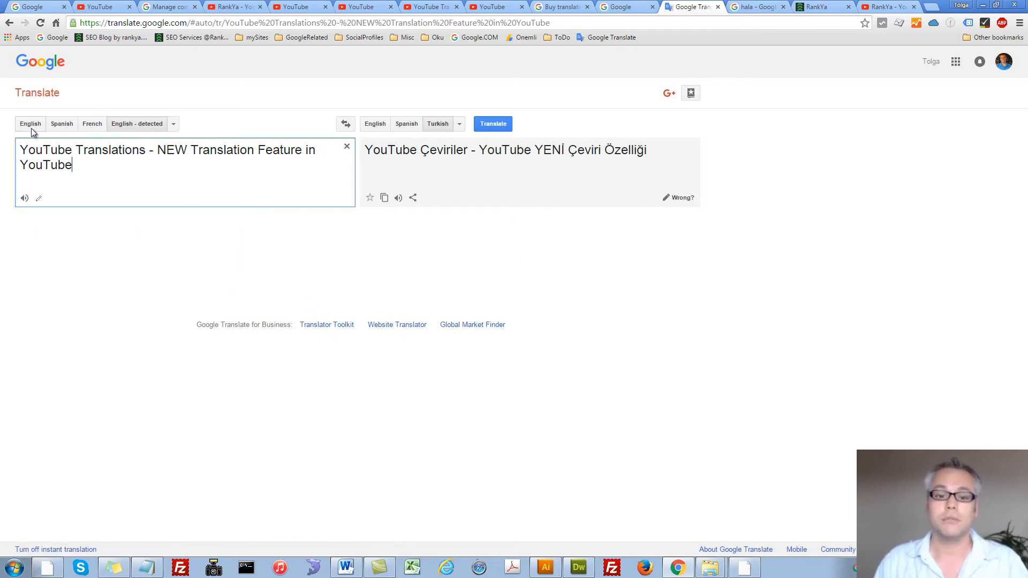
{"action": "left_click", "coordinate": [459, 123]}
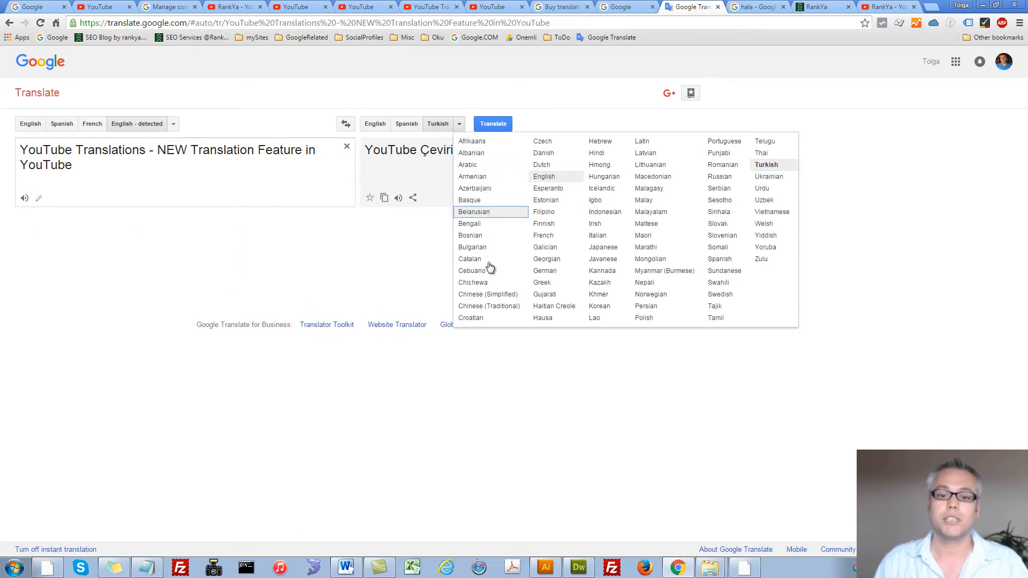
{"action": "mouse_move", "coordinate": [490, 223]}
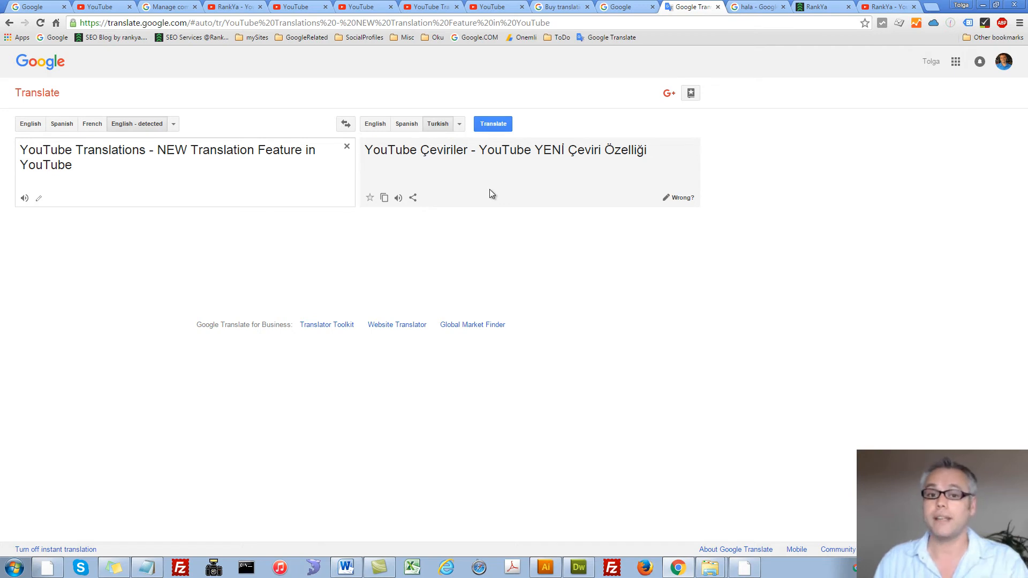
{"action": "mouse_move", "coordinate": [541, 306]}
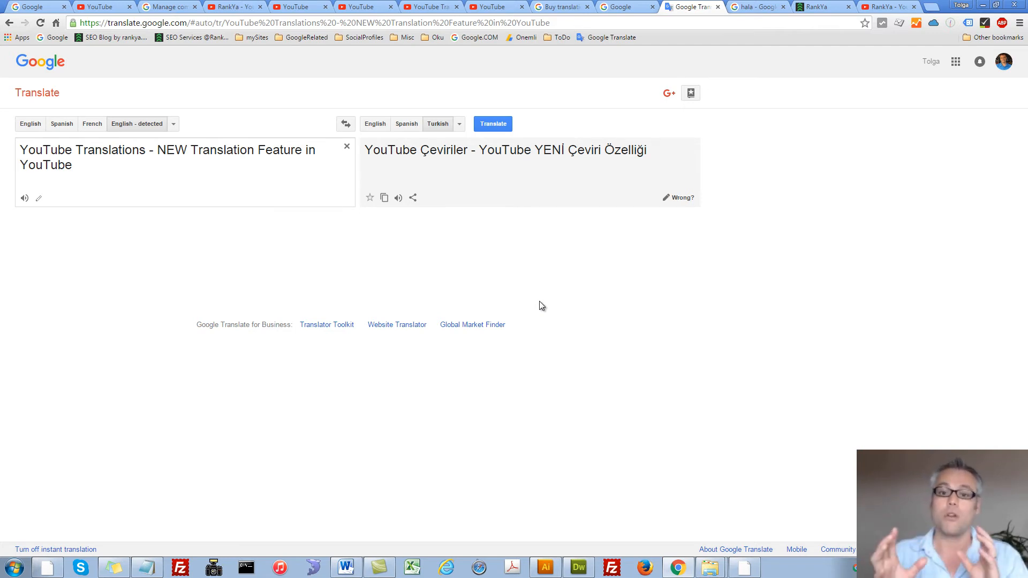
{"action": "mouse_move", "coordinate": [576, 18]}
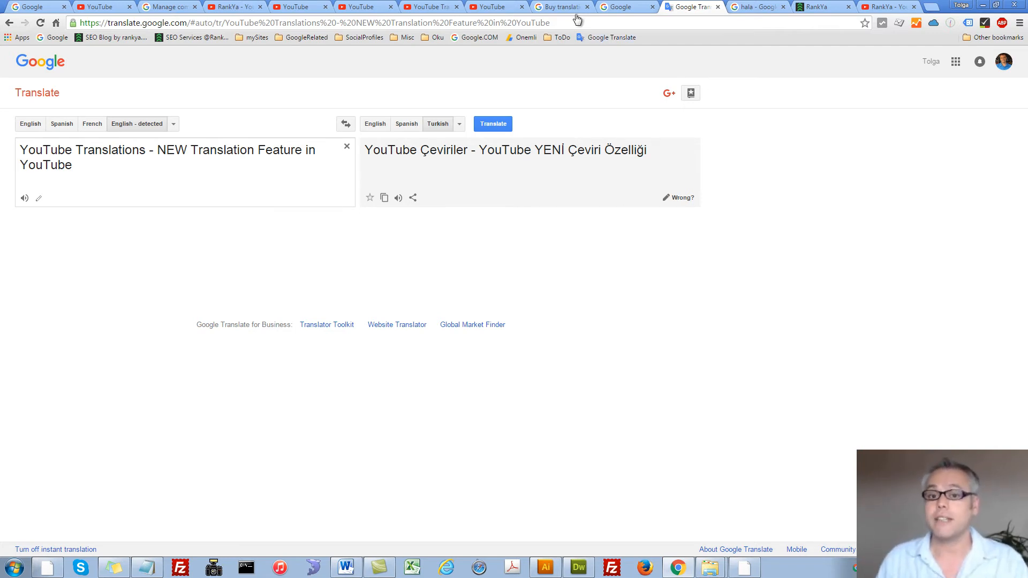
Step: Open the Subtitles and CC page from the video's watch-page tab
{"action": "left_click", "coordinate": [557, 7]}
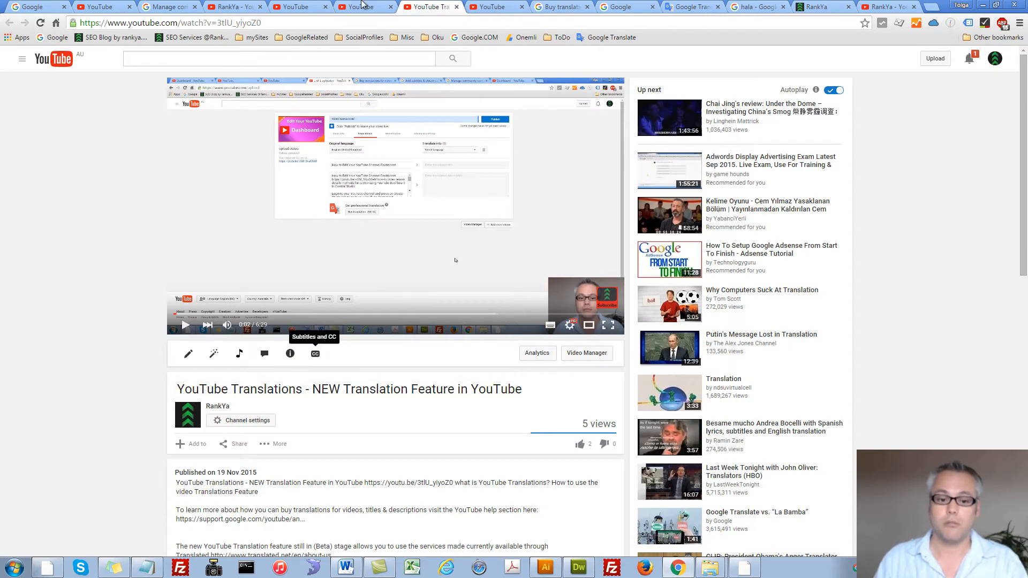
{"action": "left_click", "coordinate": [315, 354]}
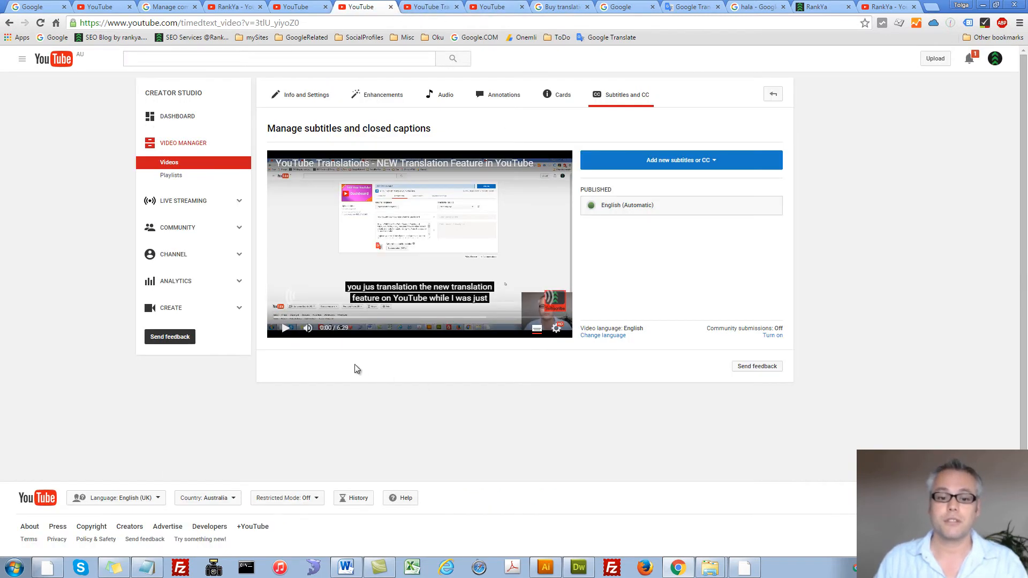
Step: Revisit the Info and Settings translation options, then return to the Turkish title in Google Translate
{"action": "left_click", "coordinate": [305, 94]}
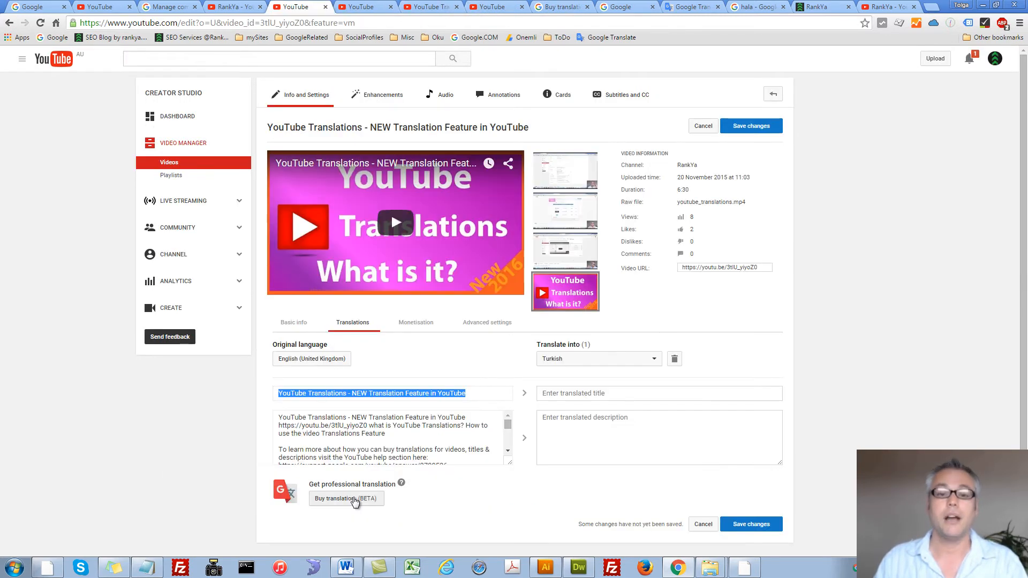
{"action": "left_click", "coordinate": [345, 499]}
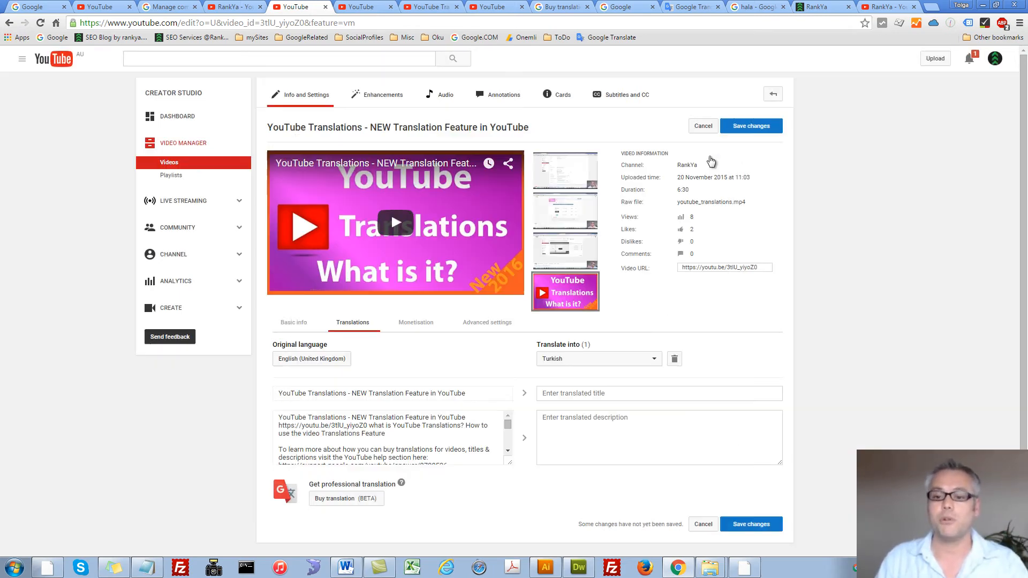
{"action": "left_click", "coordinate": [691, 6]}
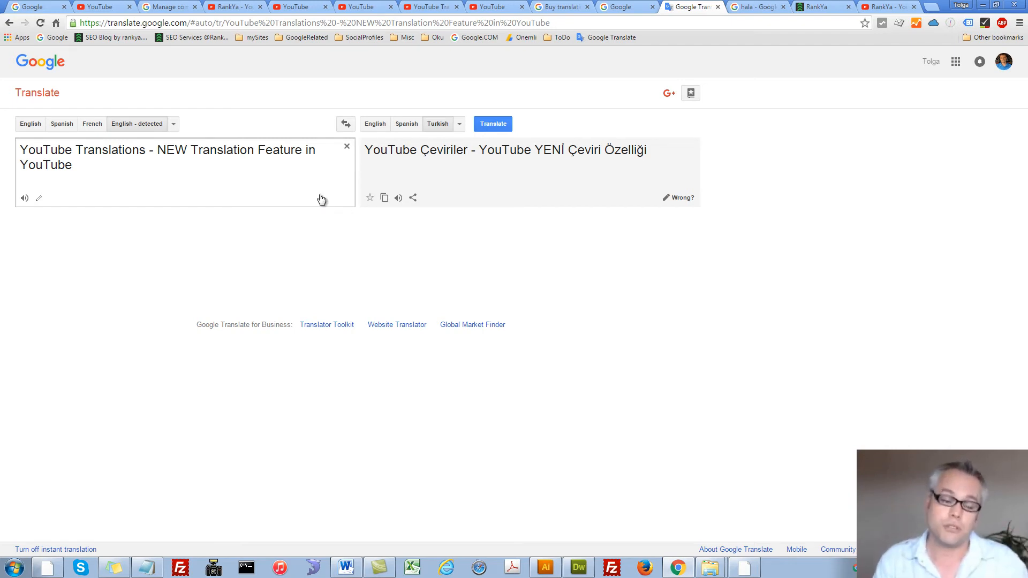
Step: Copy the Turkish title translation after glancing at the 'Buy translations' help article
{"action": "double_click", "coordinate": [390, 149]}
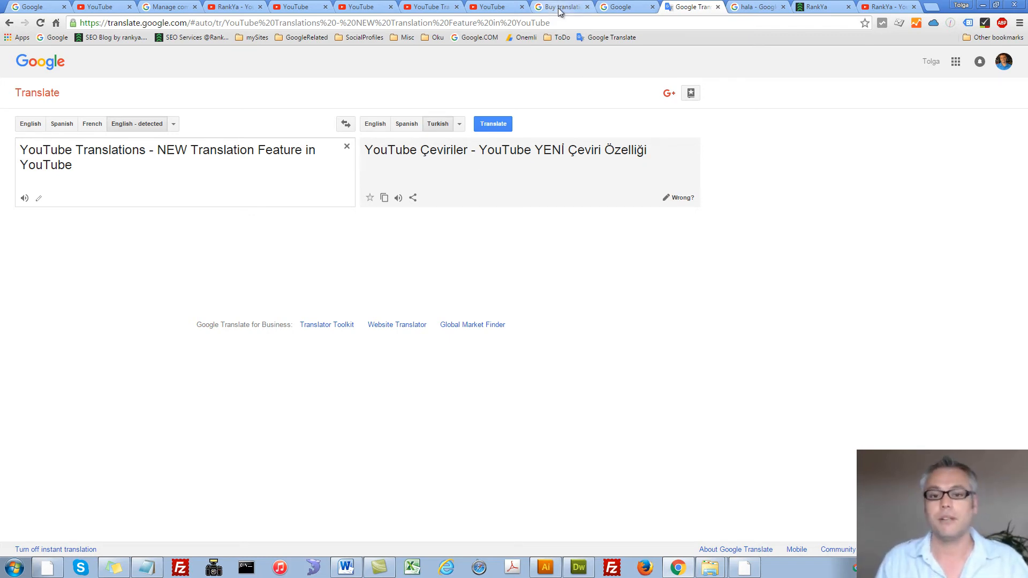
{"action": "left_click", "coordinate": [558, 7]}
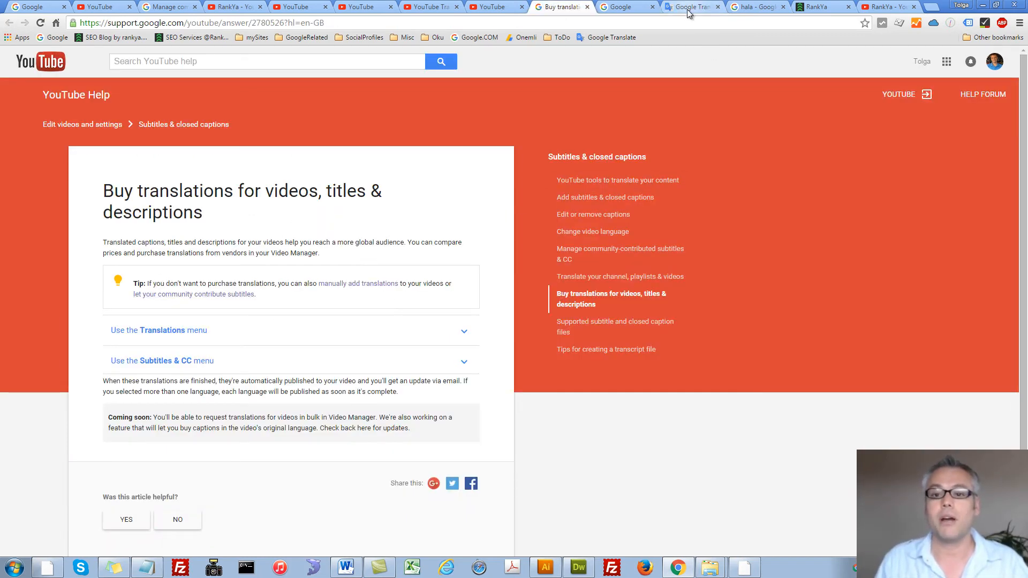
{"action": "left_click", "coordinate": [692, 7]}
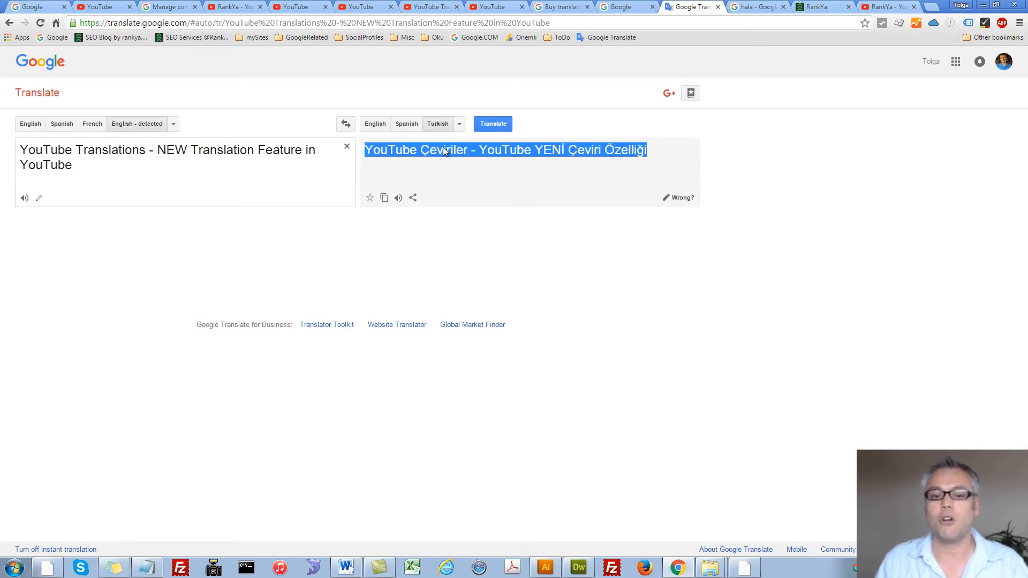
{"action": "left_click", "coordinate": [430, 7]}
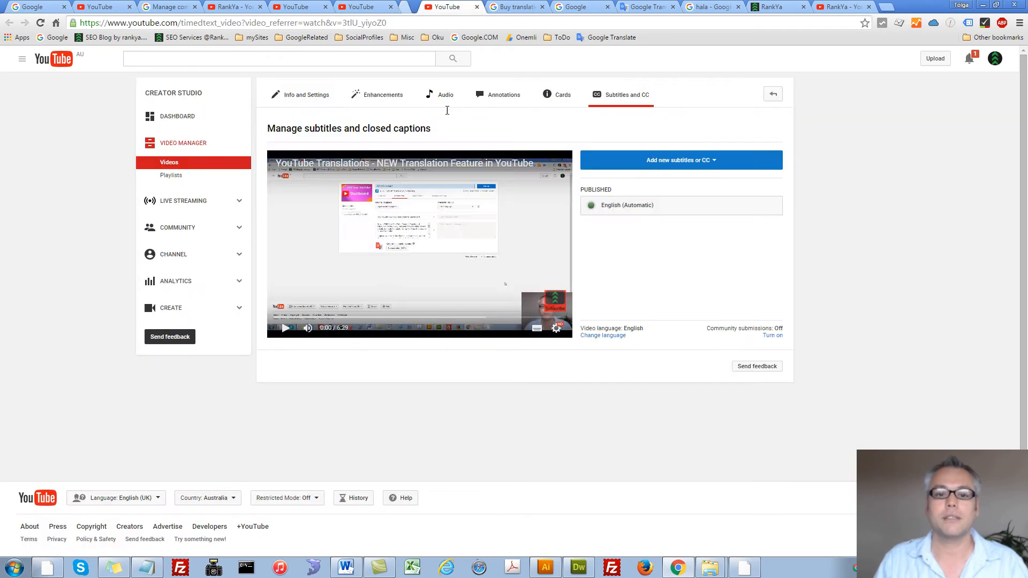
Step: Enter the Turkish title 'YouTube Çeviriler - YouTube YENİ Çeviri Özelliği' and copy the English description
{"action": "left_click", "coordinate": [306, 94]}
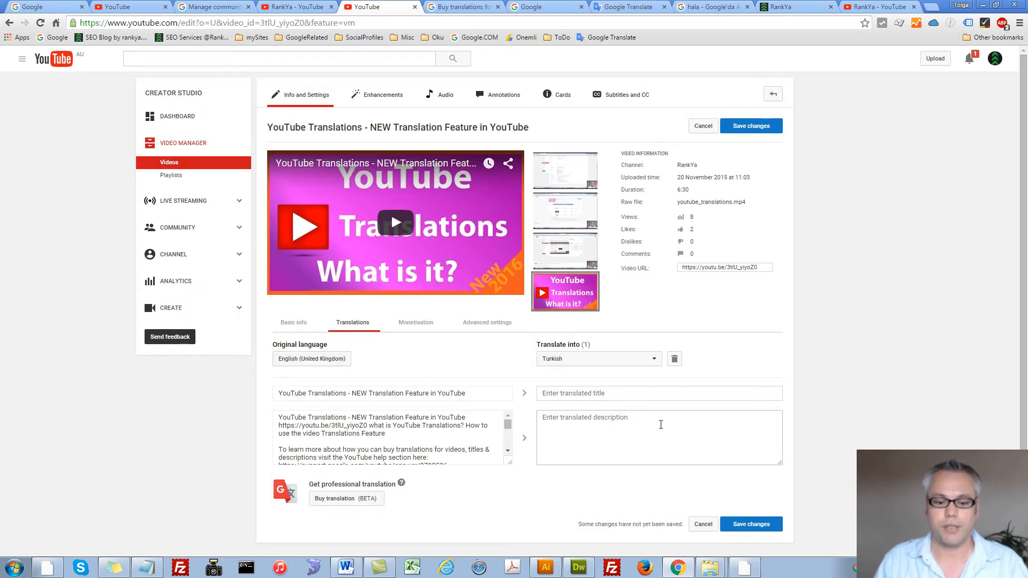
{"action": "type", "text": "YouTube Çeviriler - YouTube YENİ Çeviri Özelliği"}
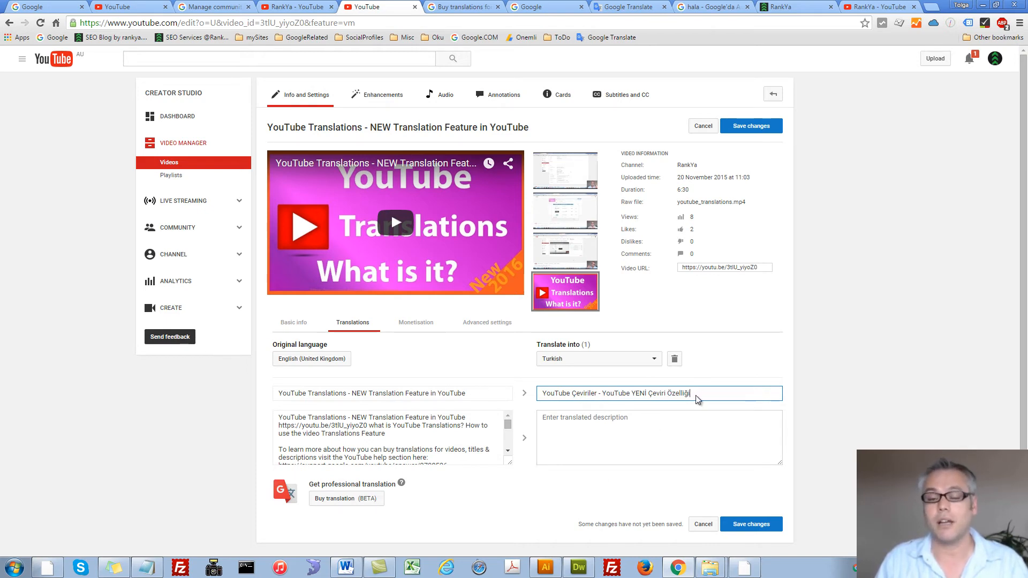
{"action": "left_click", "coordinate": [658, 437]}
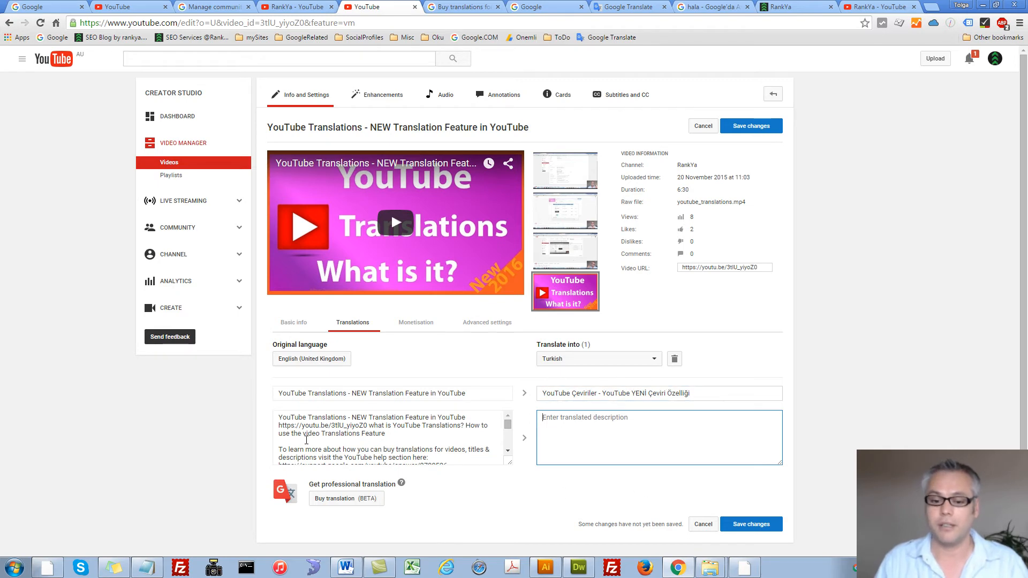
{"action": "triple_click", "coordinate": [380, 433]}
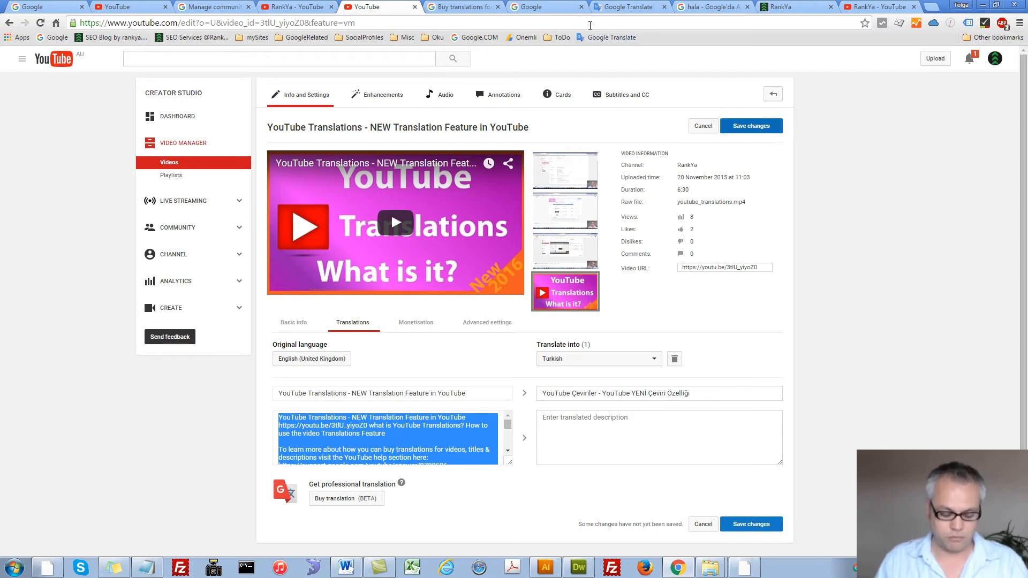
{"action": "left_click", "coordinate": [625, 6]}
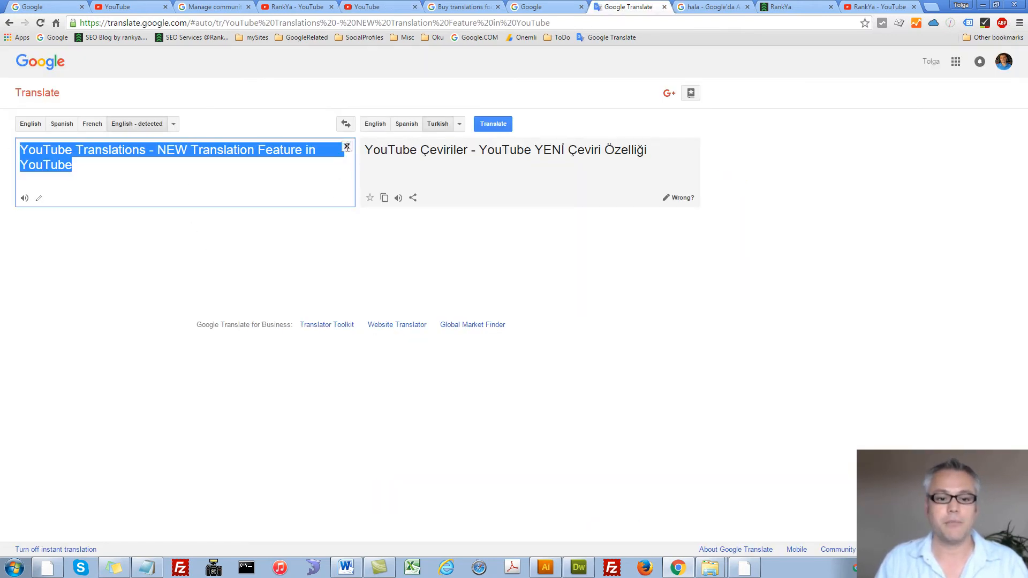
Step: Replace the old source text with the English description and copy the Turkish output
{"action": "left_click", "coordinate": [347, 146]}
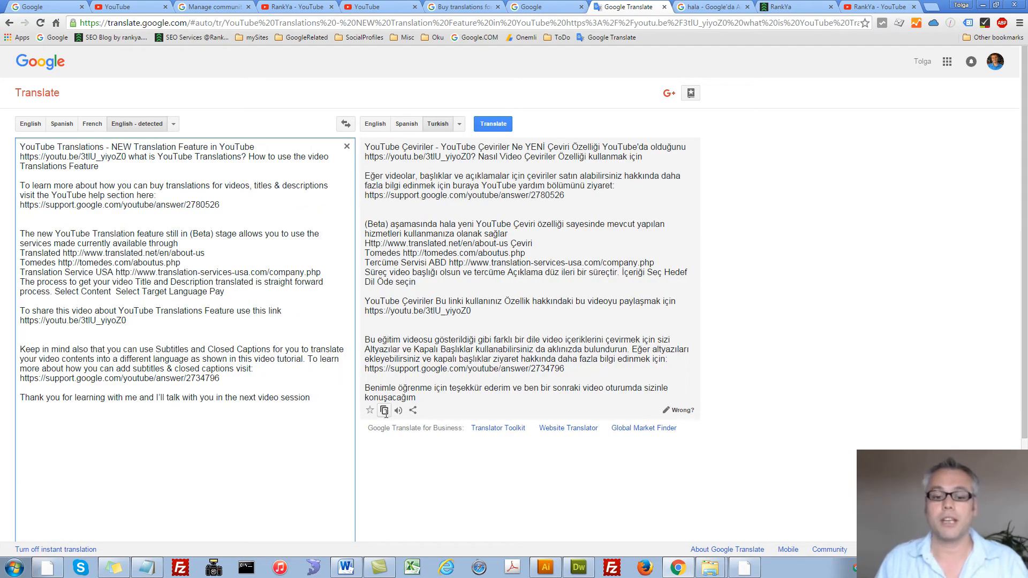
{"action": "right_click", "coordinate": [459, 190]}
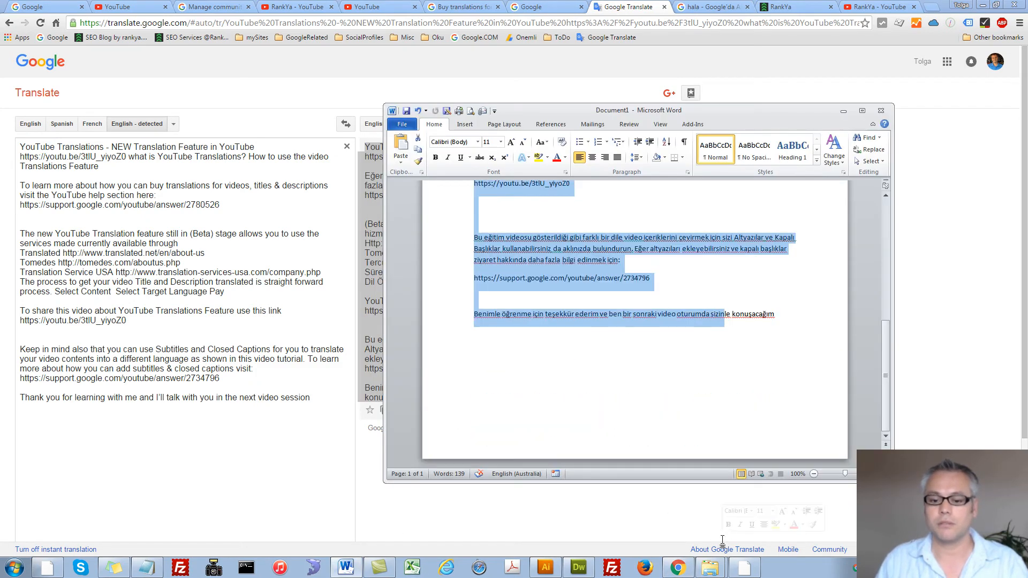
Step: Start the Turkish description's (Beta) paragraph with 'Hala' in the Word document
{"action": "key", "text": "Delete"}
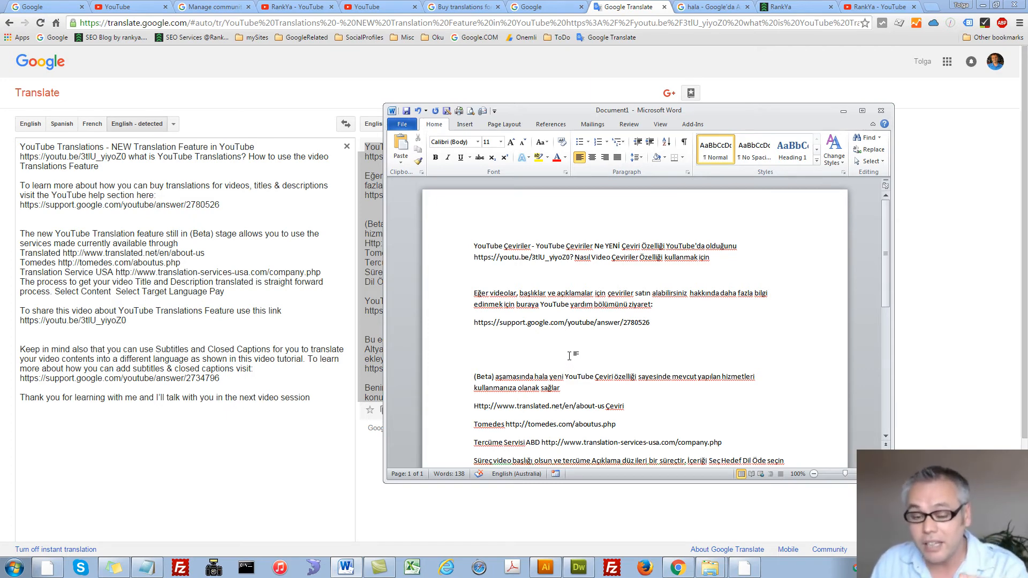
{"action": "left_click", "coordinate": [475, 359]}
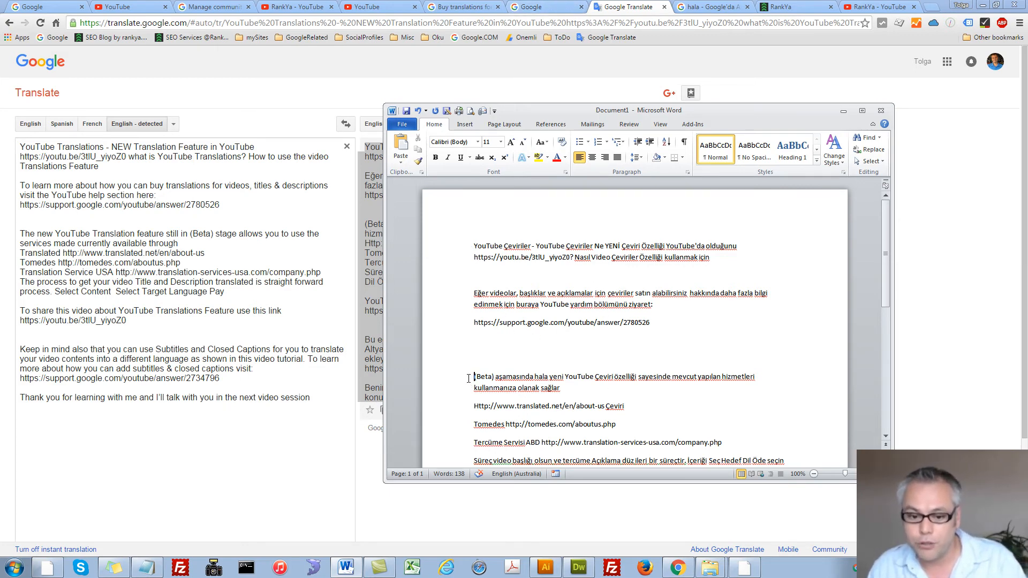
{"action": "type", "text": "Hala"}
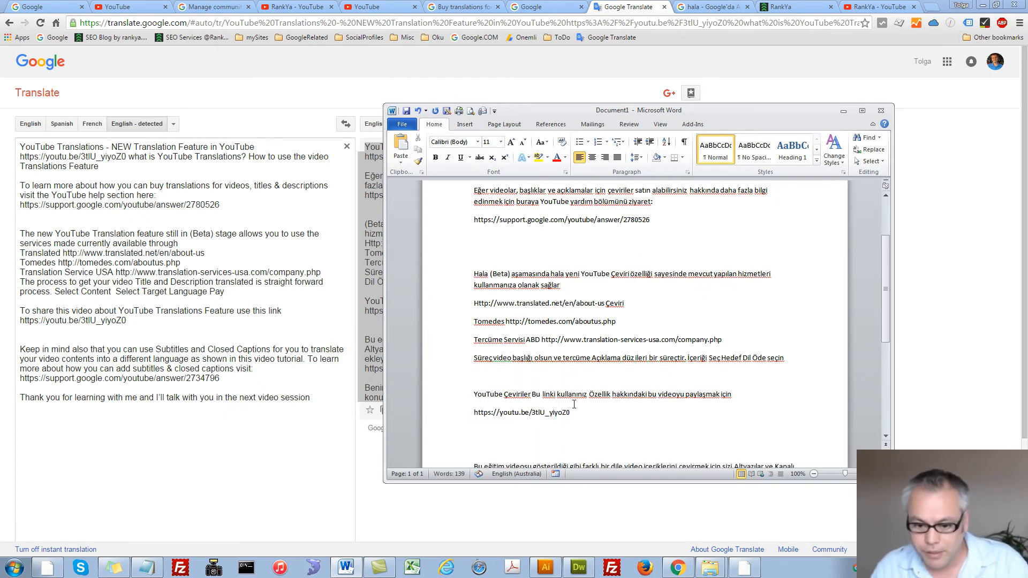
{"action": "scroll", "scroll_direction": "down", "scroll_amount": 3}
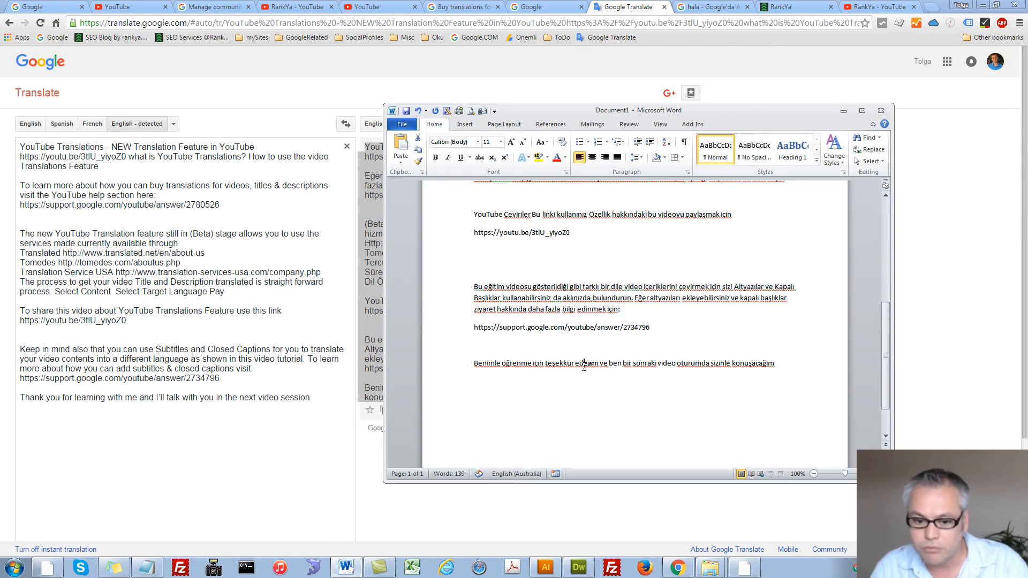
{"action": "scroll", "scroll_direction": "down", "scroll_amount": 3}
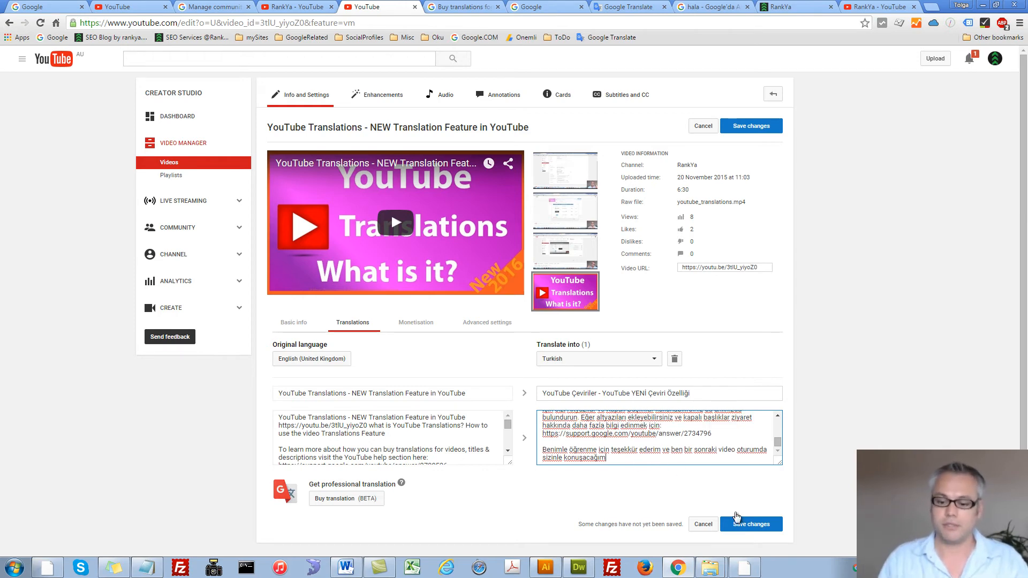
{"action": "mouse_move", "coordinate": [751, 524]}
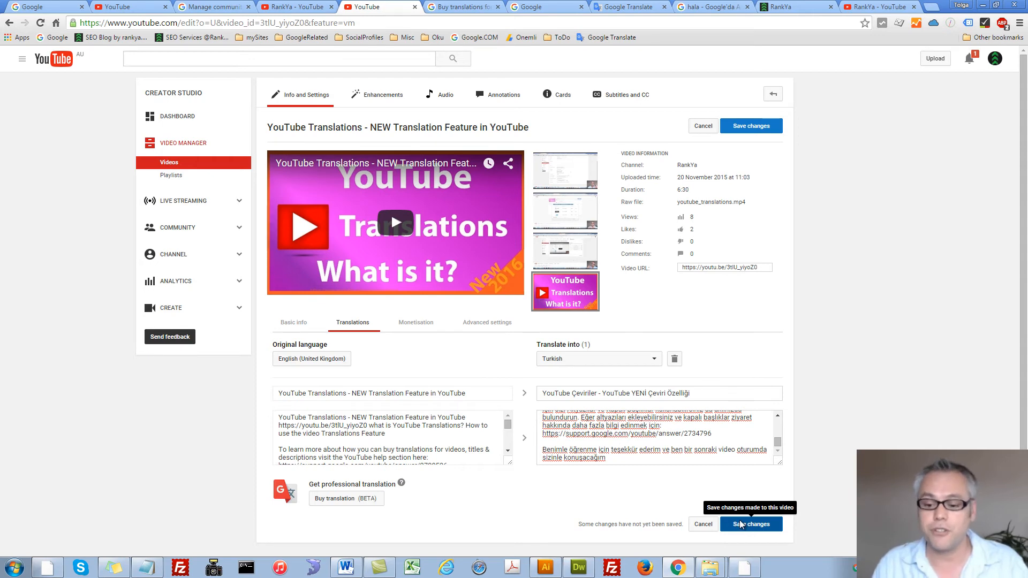
Step: Save the Turkish title and description with the Save changes button
{"action": "left_click", "coordinate": [750, 523]}
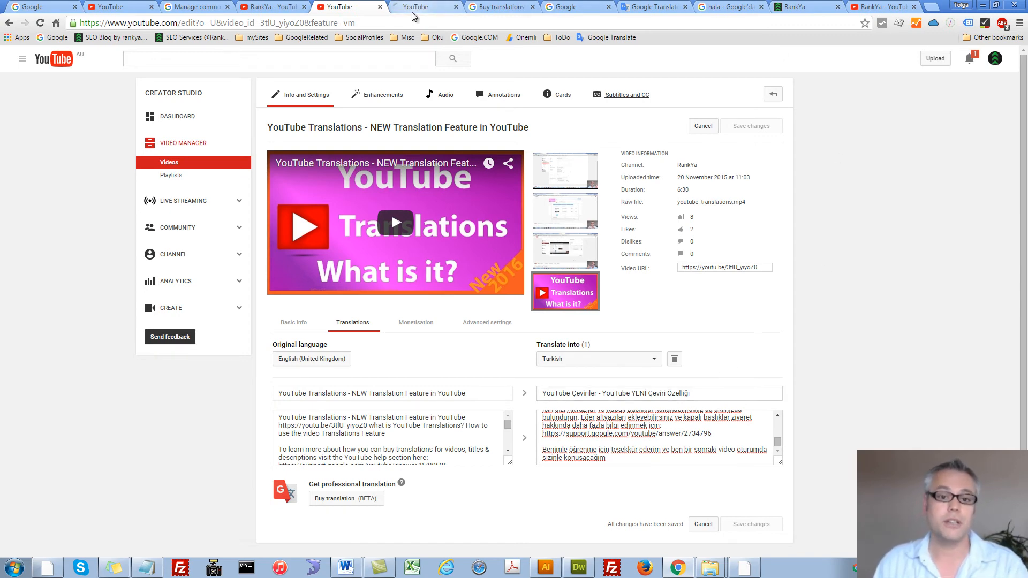
Step: Add Turkish as a new subtitle language from the Subtitles and CC tab
{"action": "left_click", "coordinate": [625, 94]}
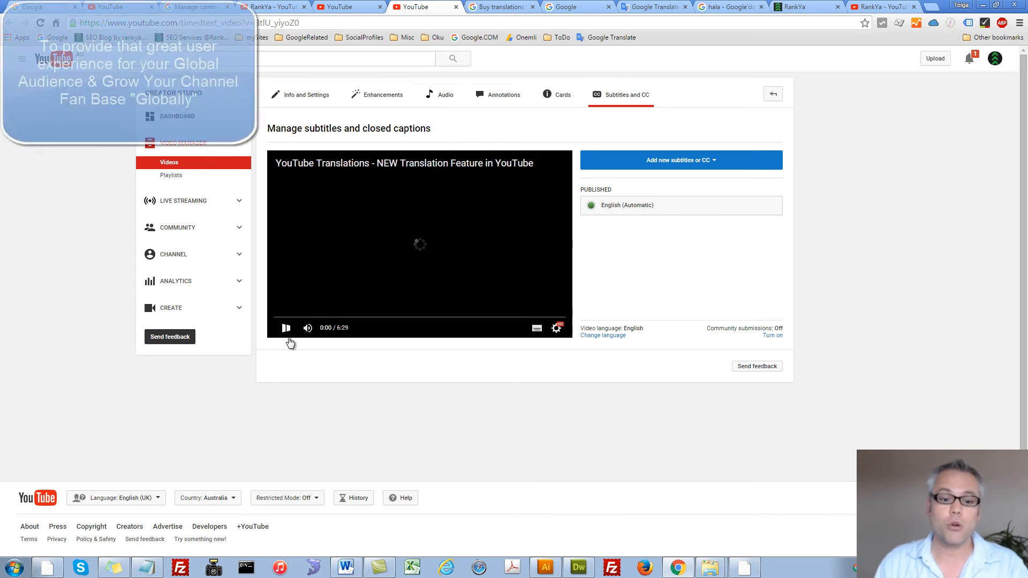
{"action": "left_click", "coordinate": [680, 160]}
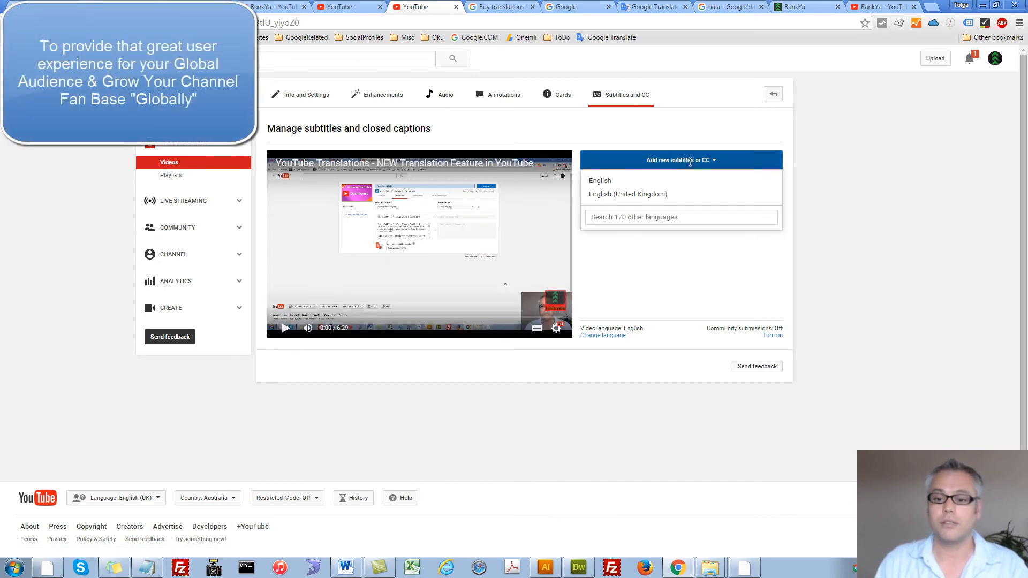
{"action": "type", "text": "t"}
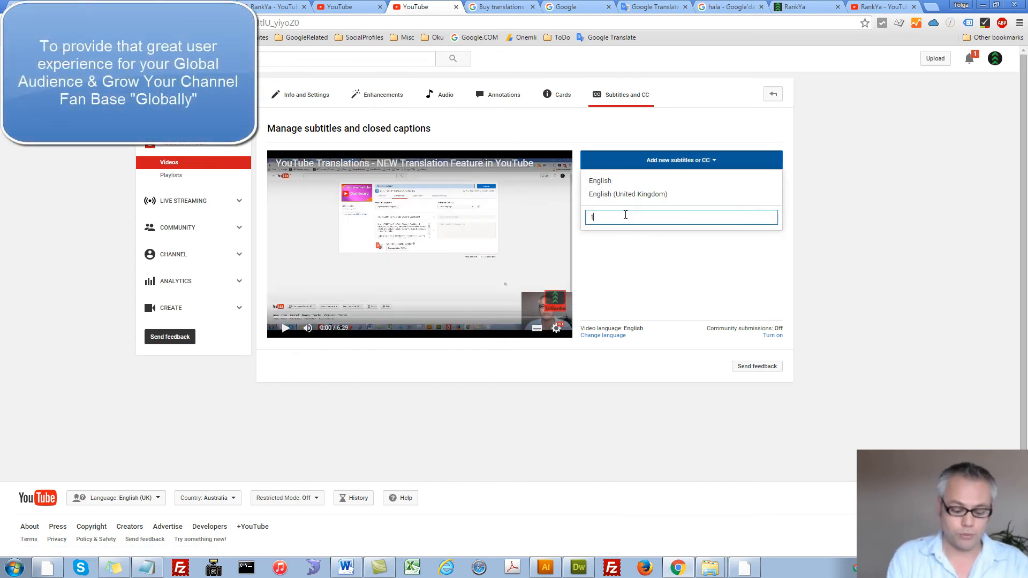
{"action": "type", "text": "ur"}
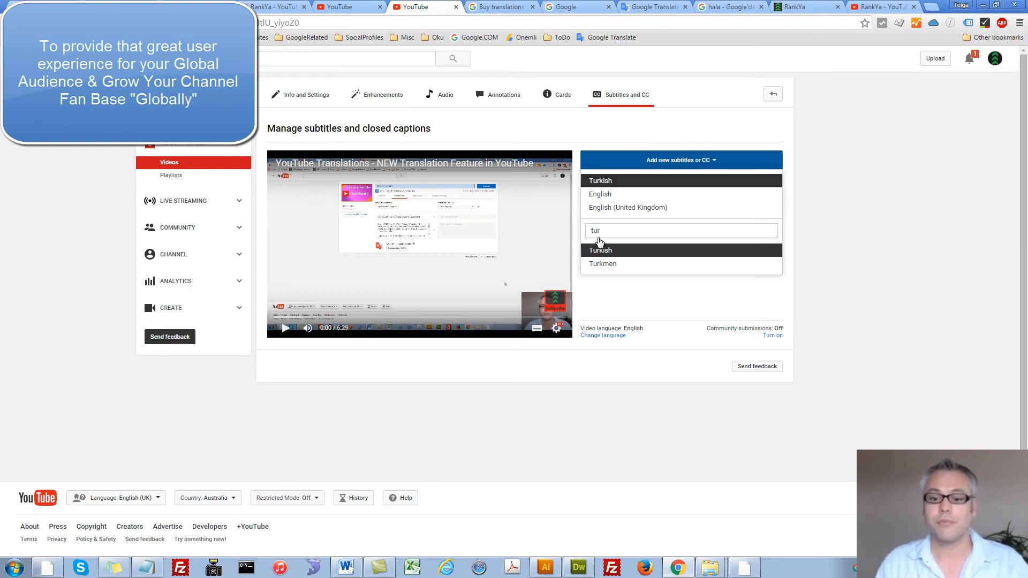
{"action": "left_click", "coordinate": [599, 251]}
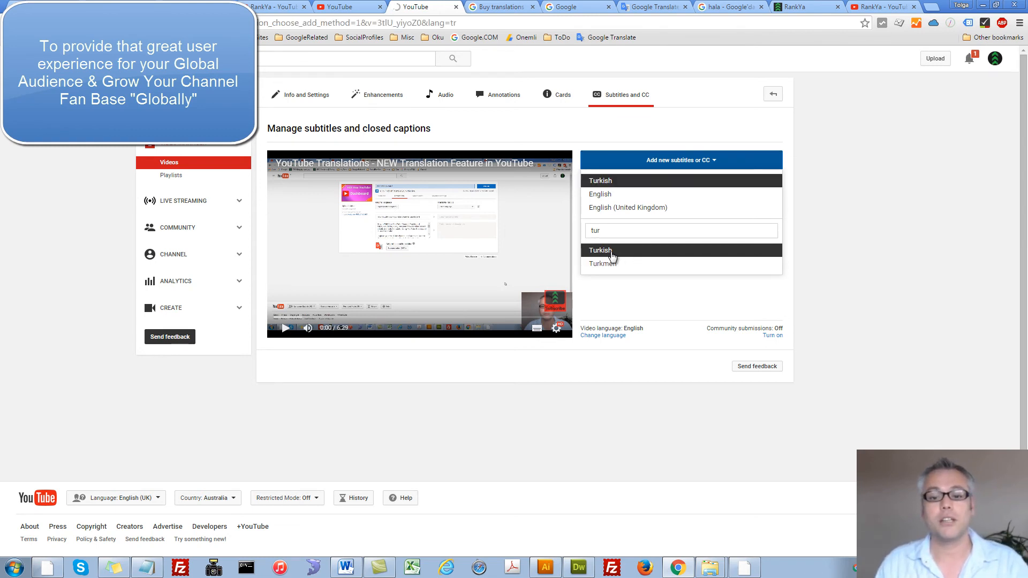
{"action": "left_click", "coordinate": [600, 250]}
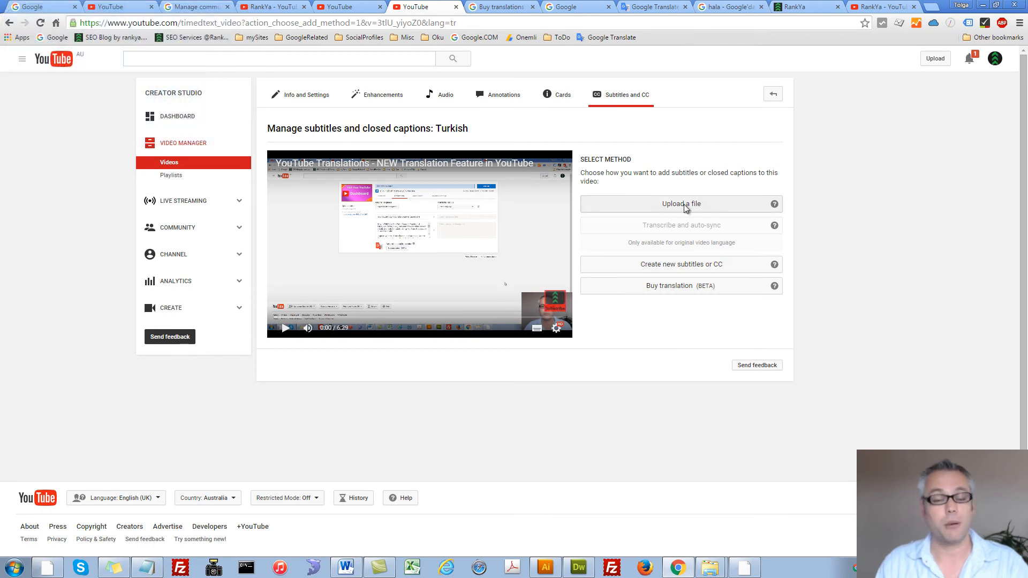
Step: Create new Turkish subtitles from scratch to open the empty subtitle editor
{"action": "left_click", "coordinate": [499, 7]}
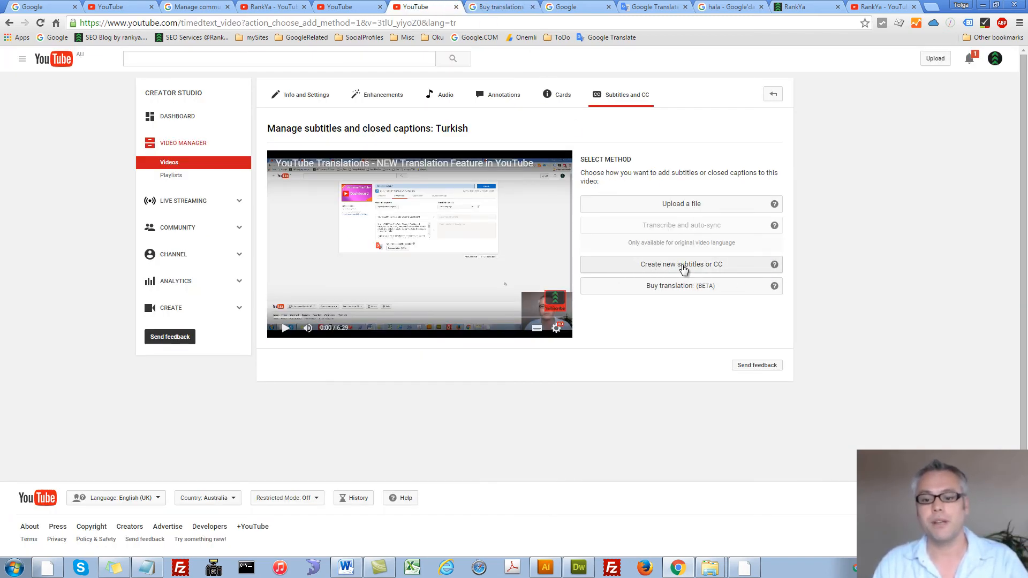
{"action": "left_click", "coordinate": [680, 264]}
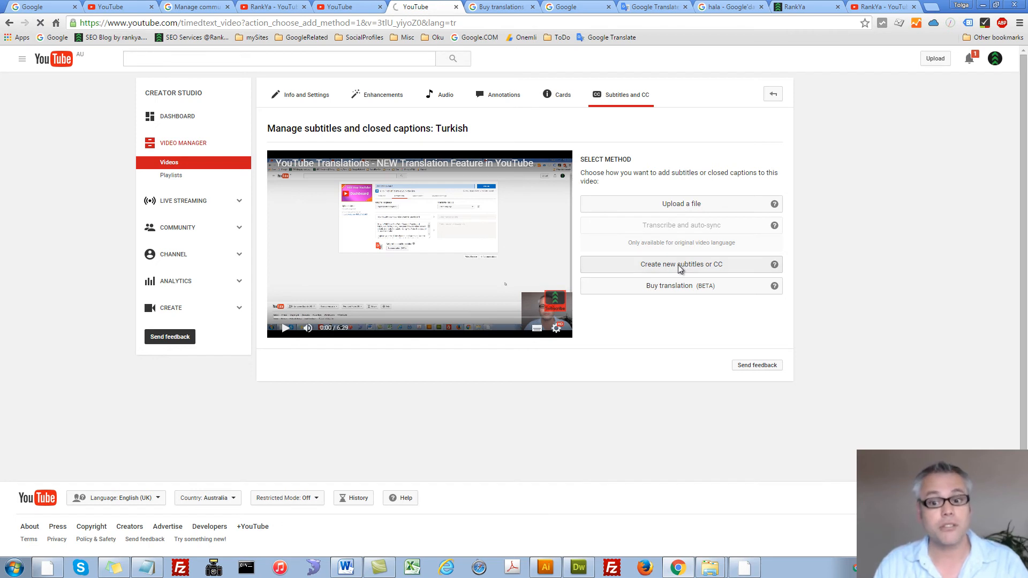
{"action": "left_click", "coordinate": [680, 264]}
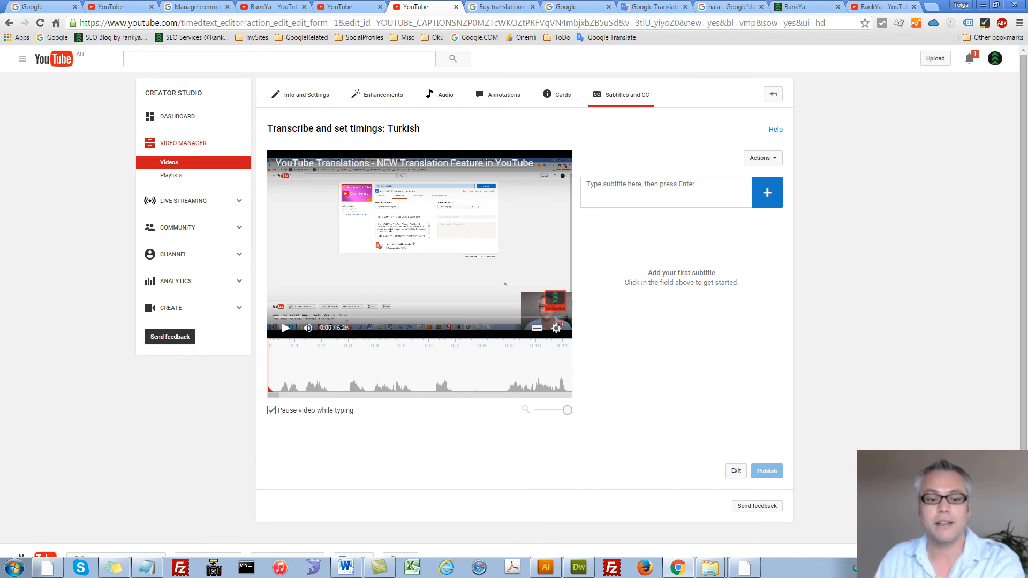
{"action": "left_click", "coordinate": [665, 192]}
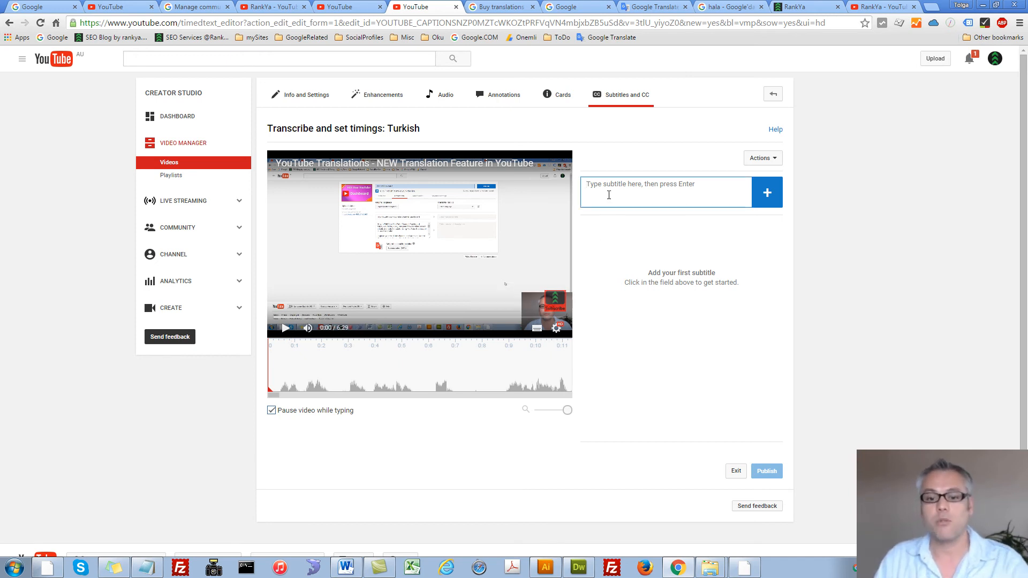
{"action": "left_click", "coordinate": [664, 193]}
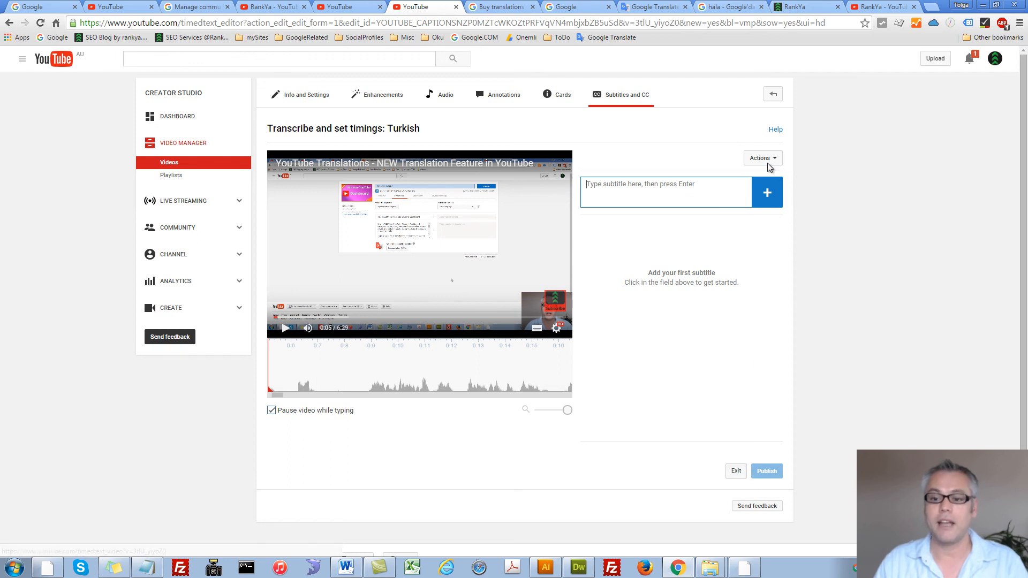
{"action": "left_click", "coordinate": [760, 158]}
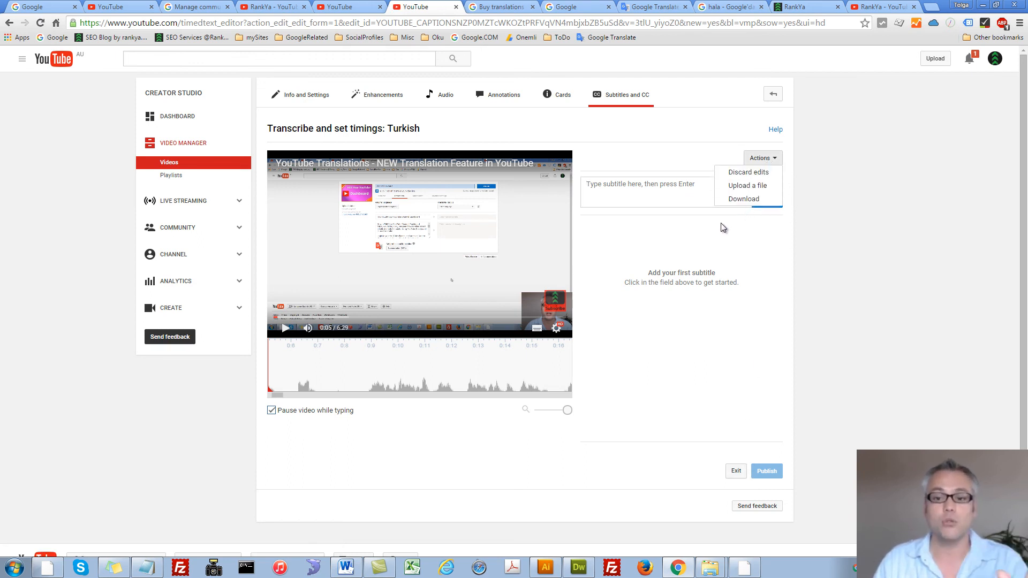
{"action": "mouse_move", "coordinate": [654, 250]}
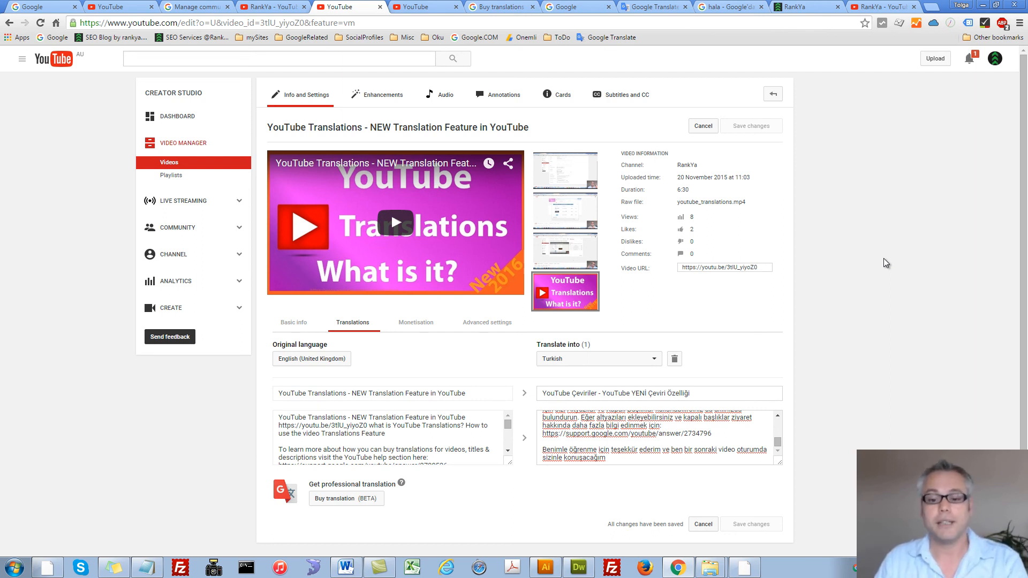
{"action": "mouse_move", "coordinate": [856, 282]}
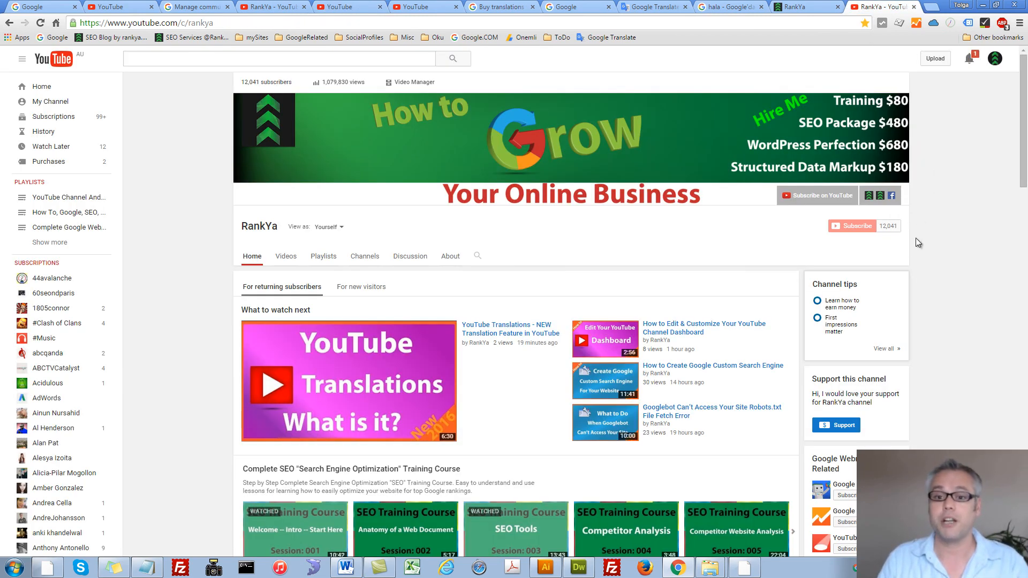
{"action": "mouse_move", "coordinate": [959, 238]}
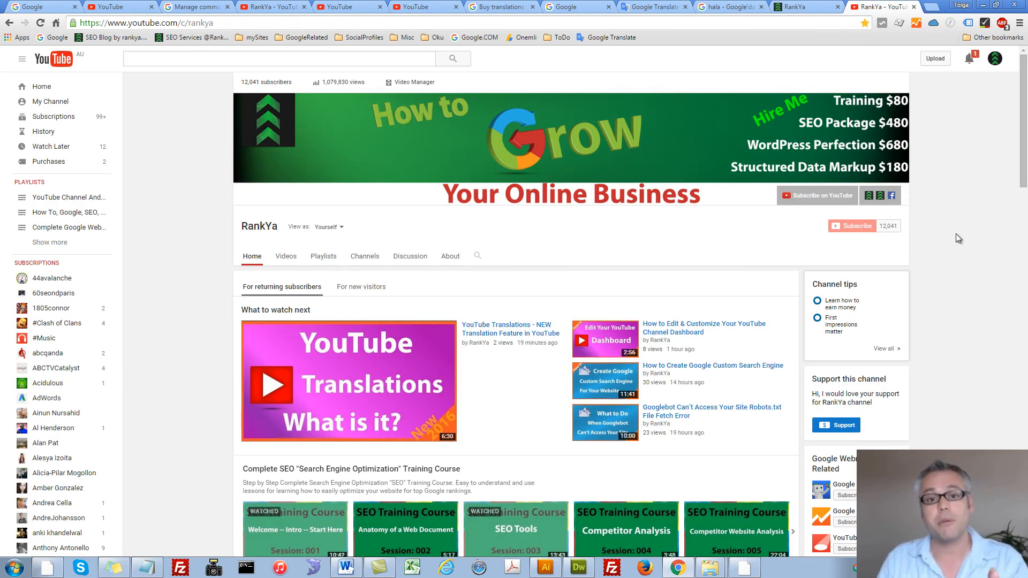